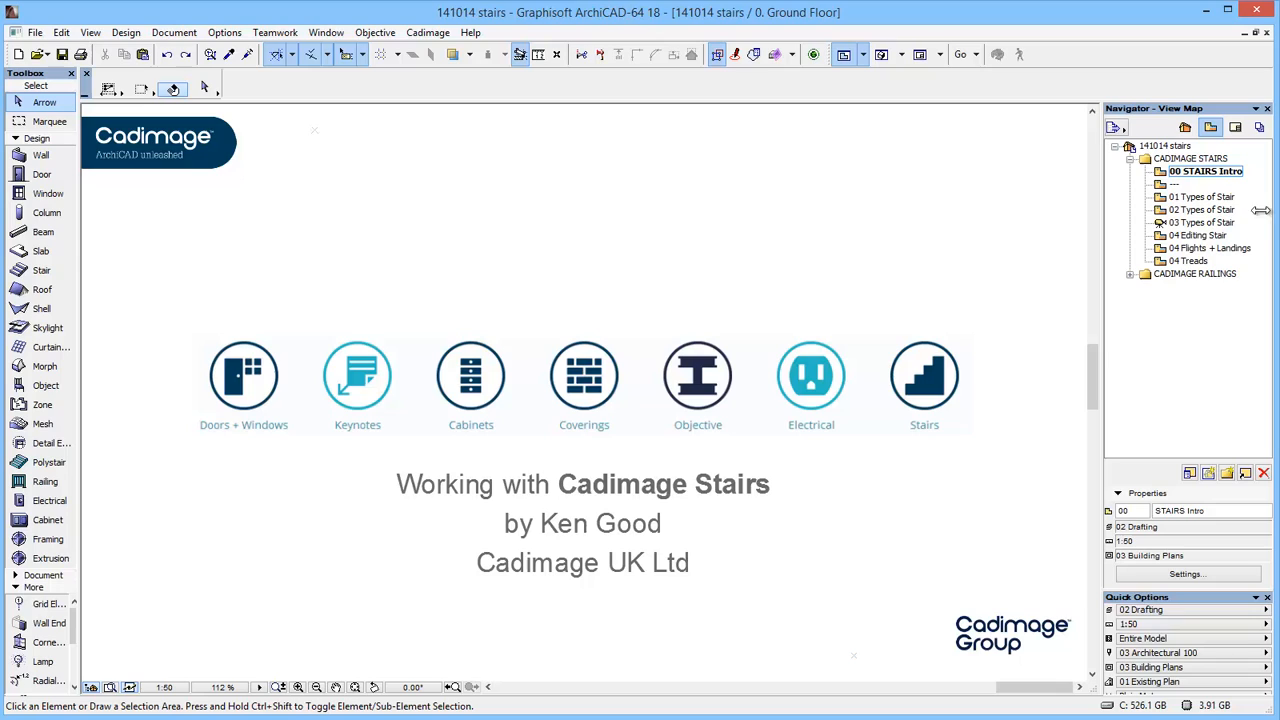
- Show the 01 Types of Stair view from the Navigator View Map
{"action": "double_click", "coordinate": [1204, 196]}
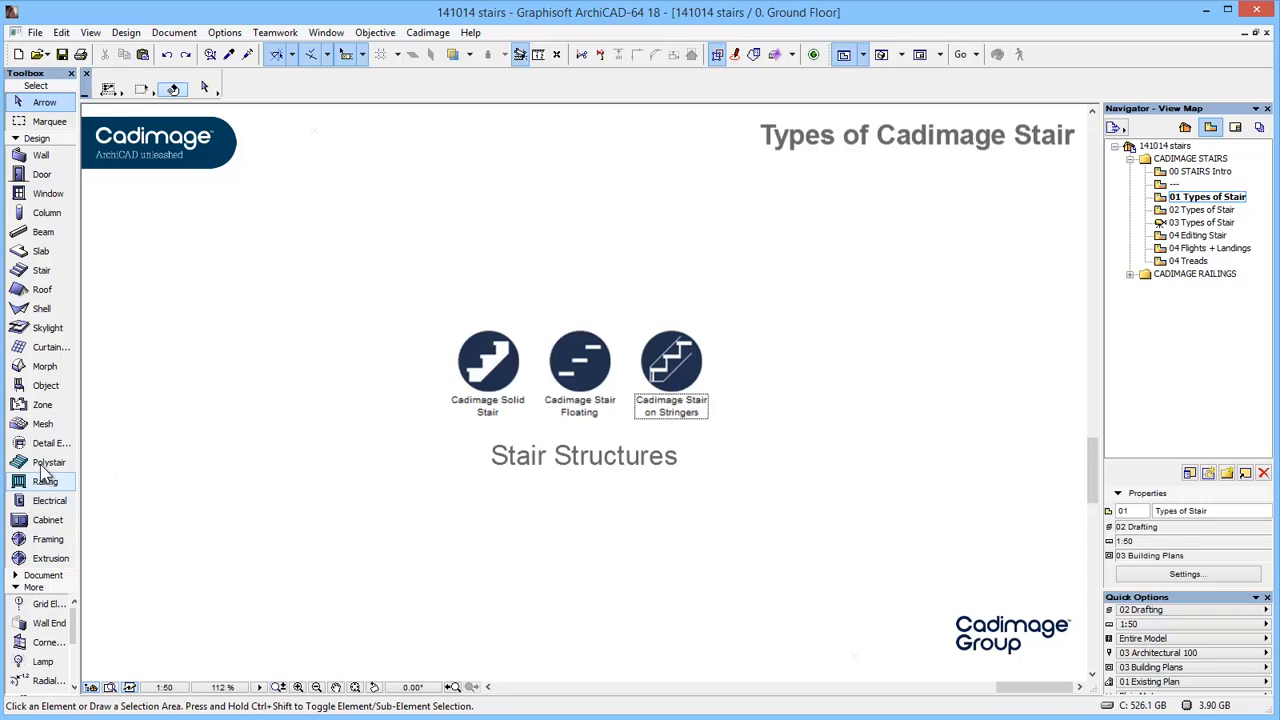
- Bring up the Polystair default settings for the Cadimage stair objects
{"action": "left_click", "coordinate": [48, 462]}
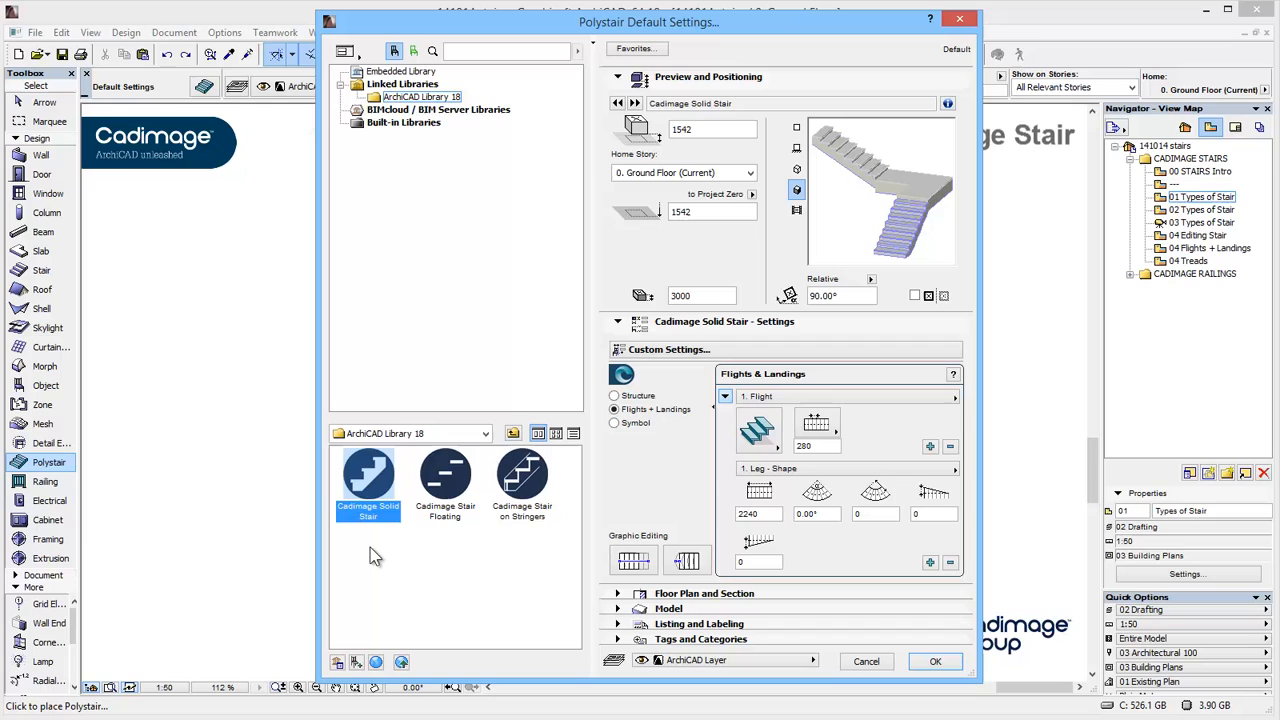
{"action": "mouse_move", "coordinate": [444, 480]}
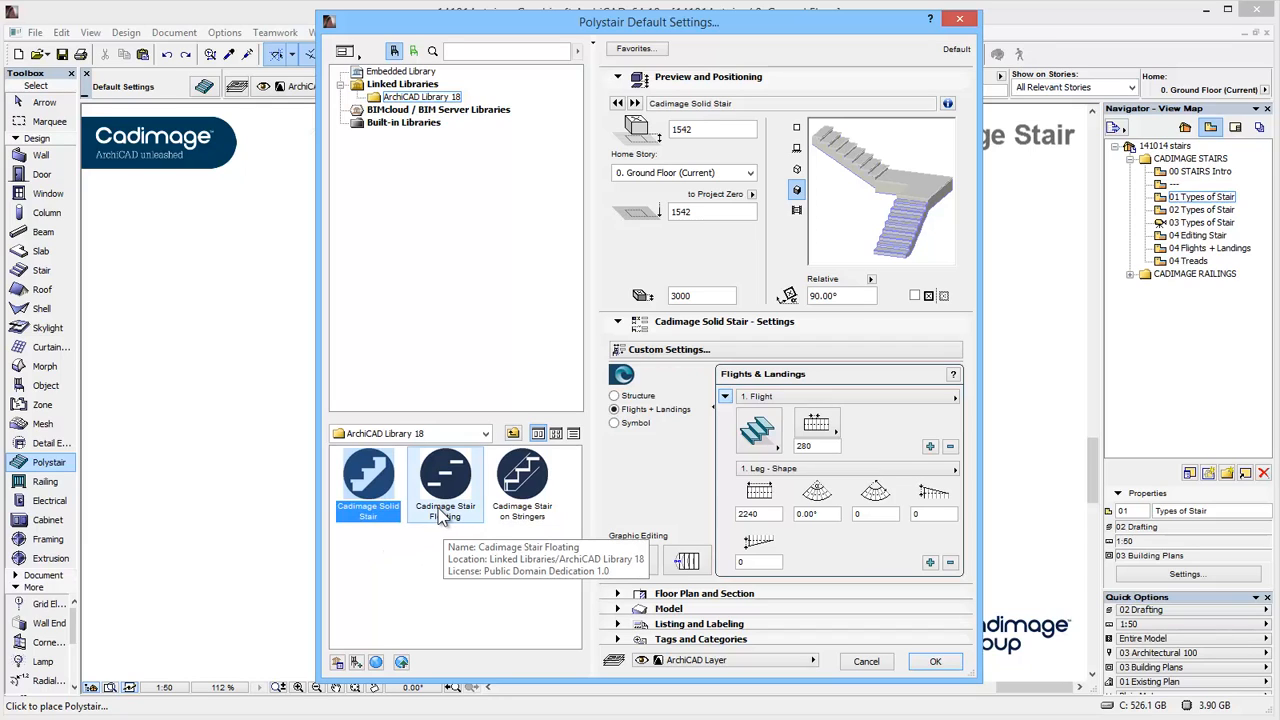
{"action": "mouse_move", "coordinate": [522, 478]}
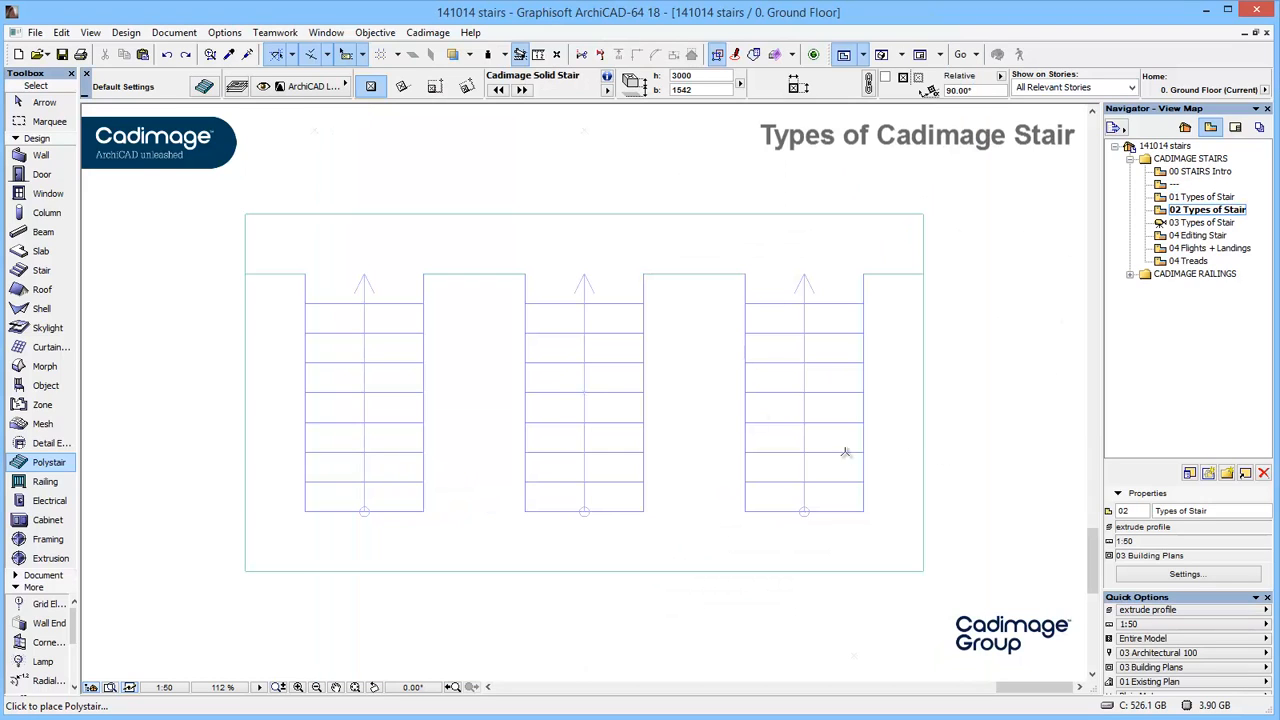
{"action": "mouse_move", "coordinate": [416, 340]}
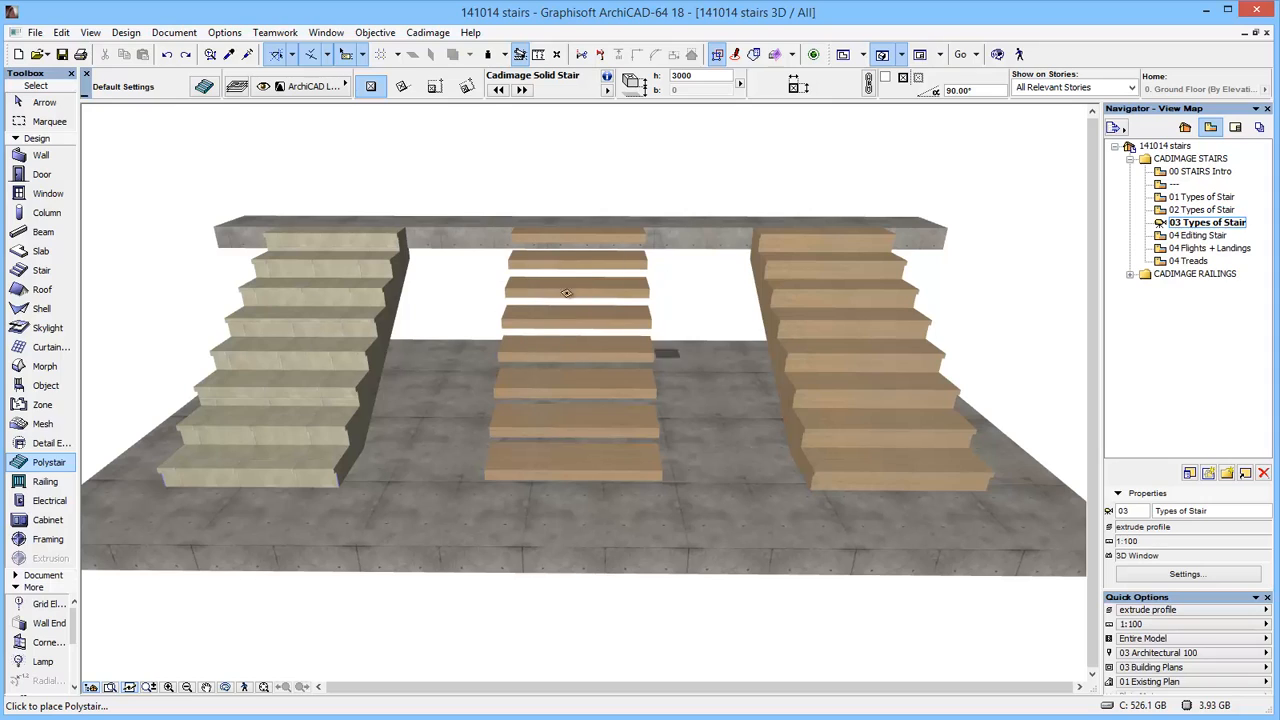
{"action": "mouse_move", "coordinate": [326, 316]}
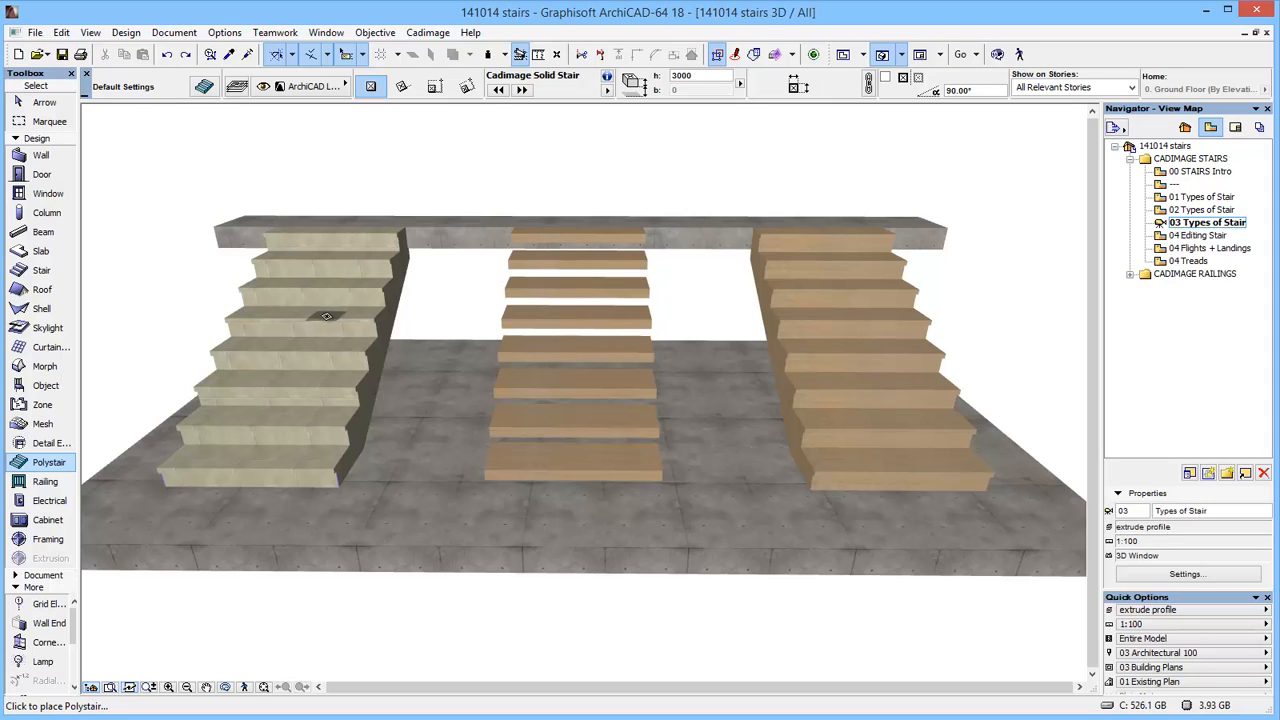
{"action": "mouse_move", "coordinate": [848, 344]}
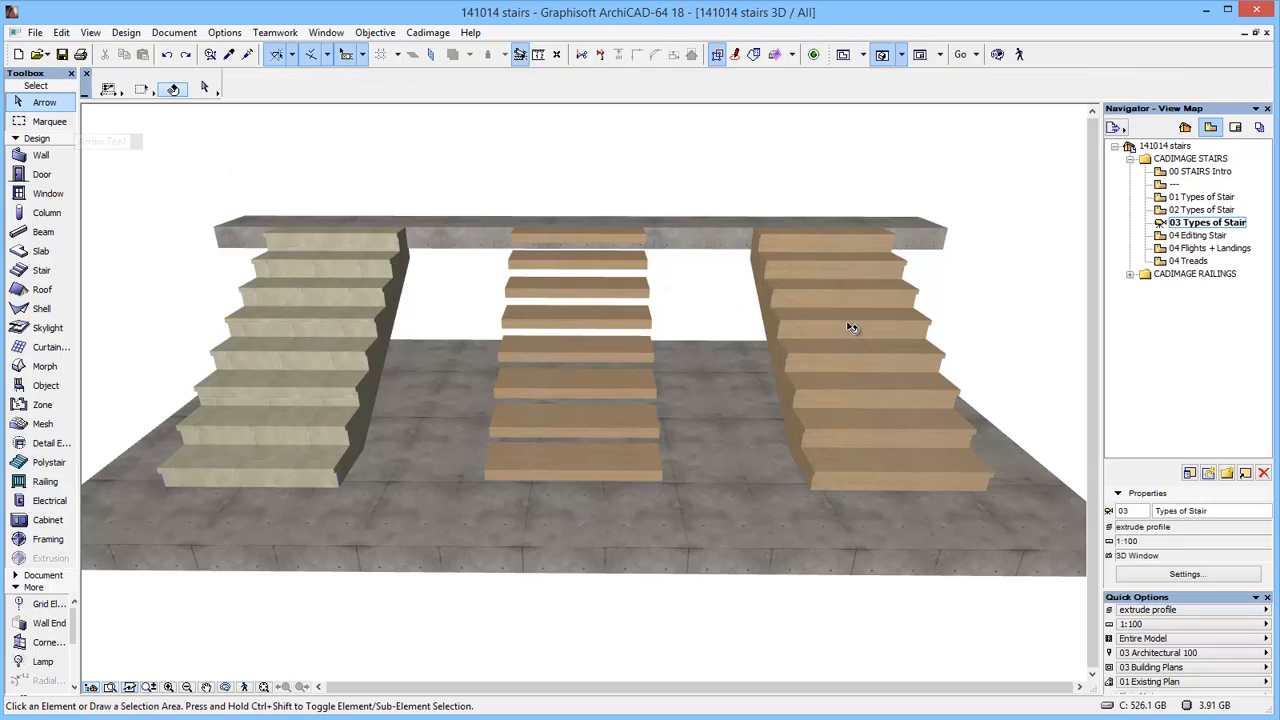
- Select the right-hand stringer stair and bring up its Polystair Selection Settings
{"action": "left_click", "coordinate": [852, 328]}
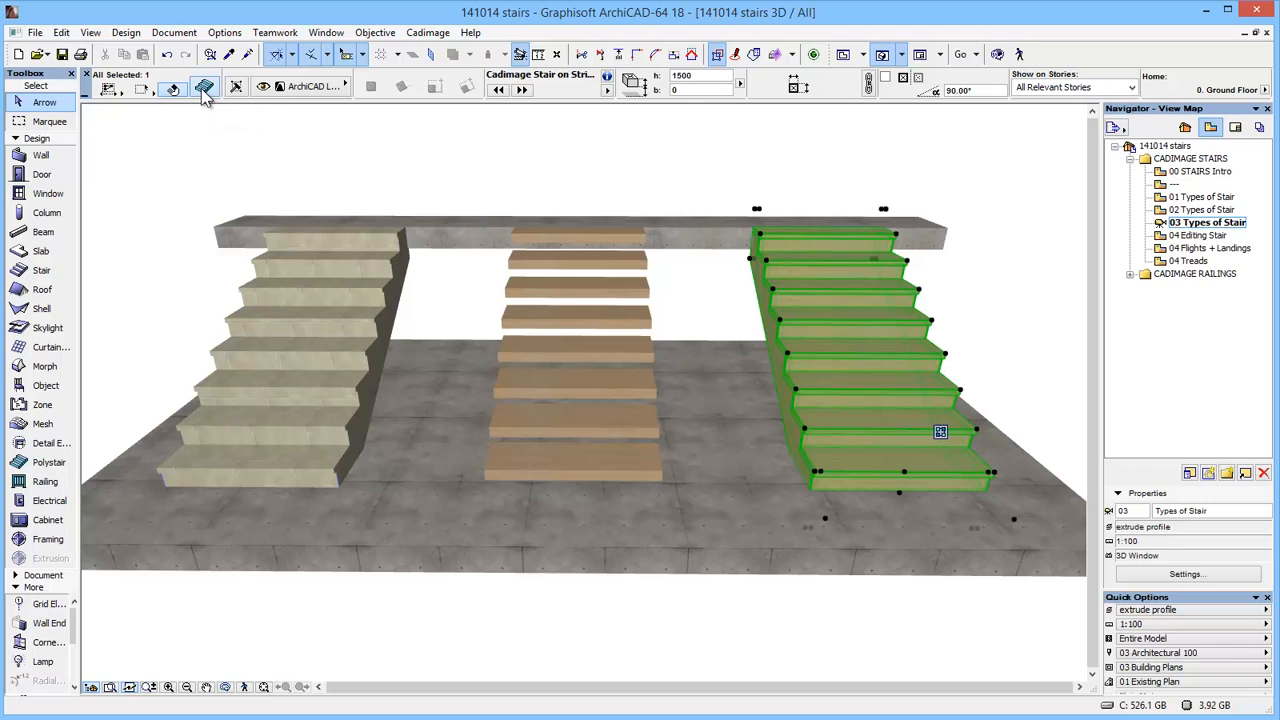
{"action": "left_click", "coordinate": [204, 88]}
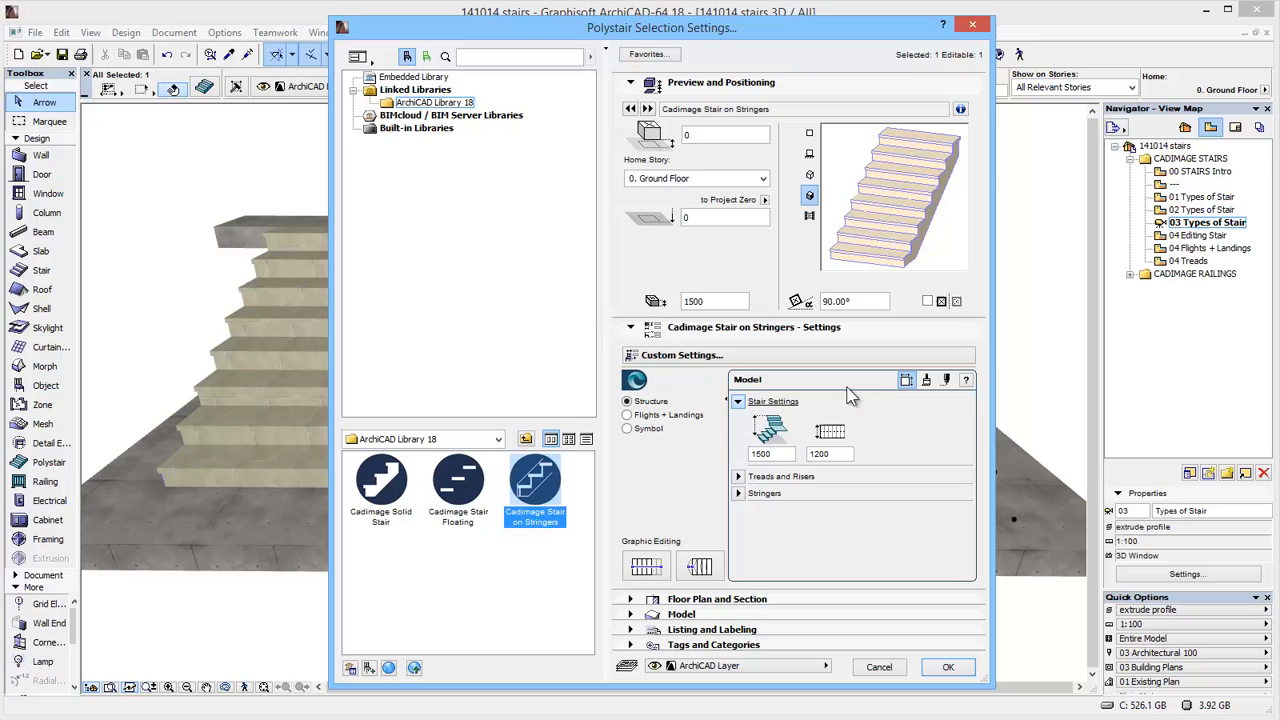
{"action": "mouse_move", "coordinate": [698, 494]}
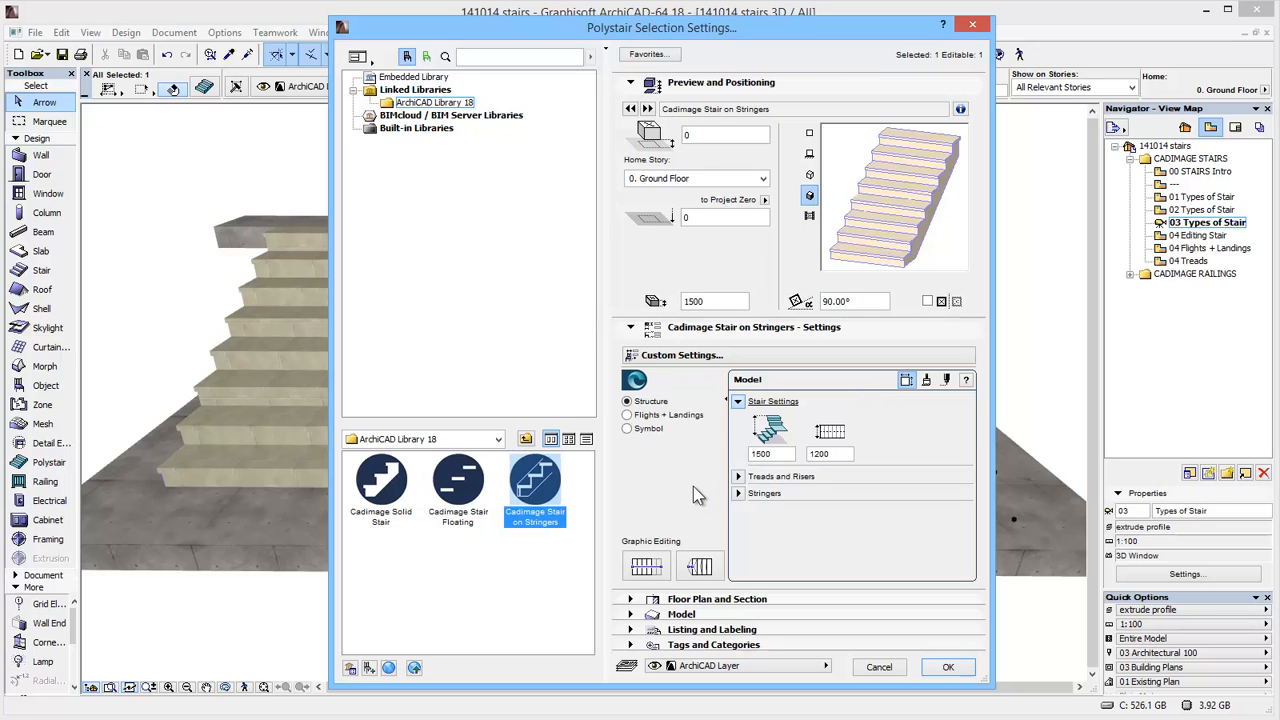
{"action": "mouse_move", "coordinate": [690, 476]}
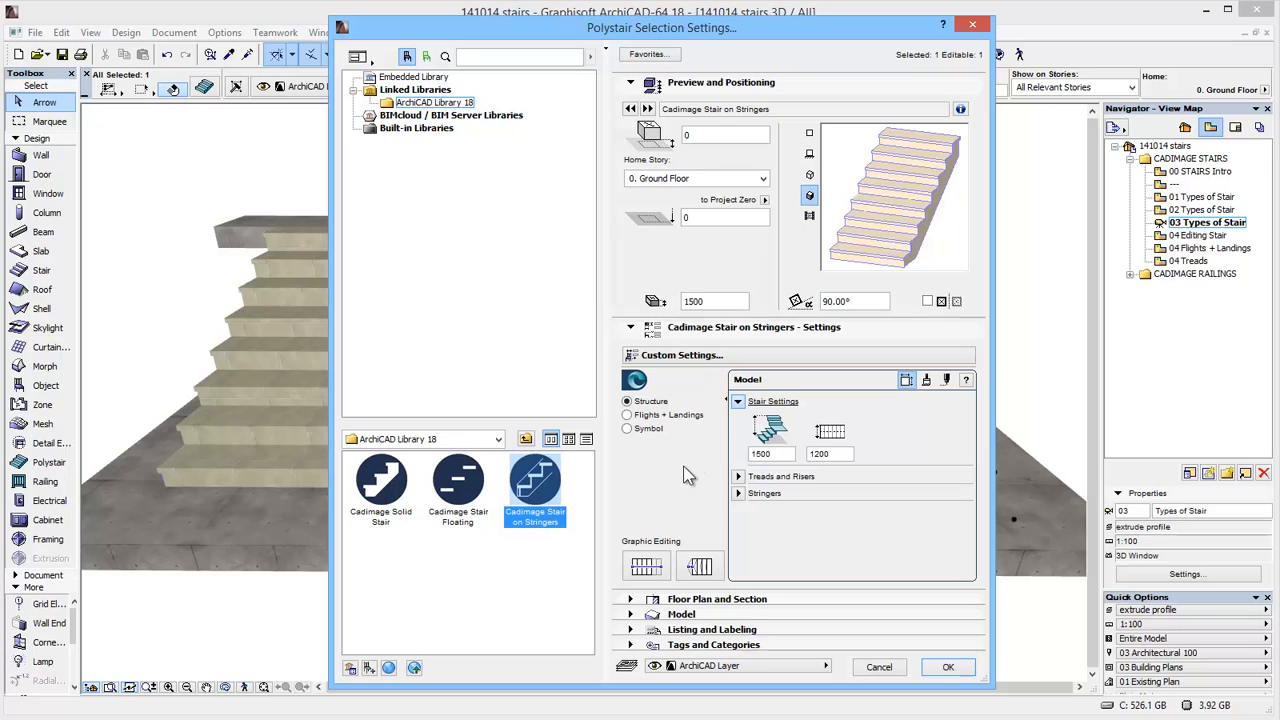
{"action": "mouse_move", "coordinate": [676, 470]}
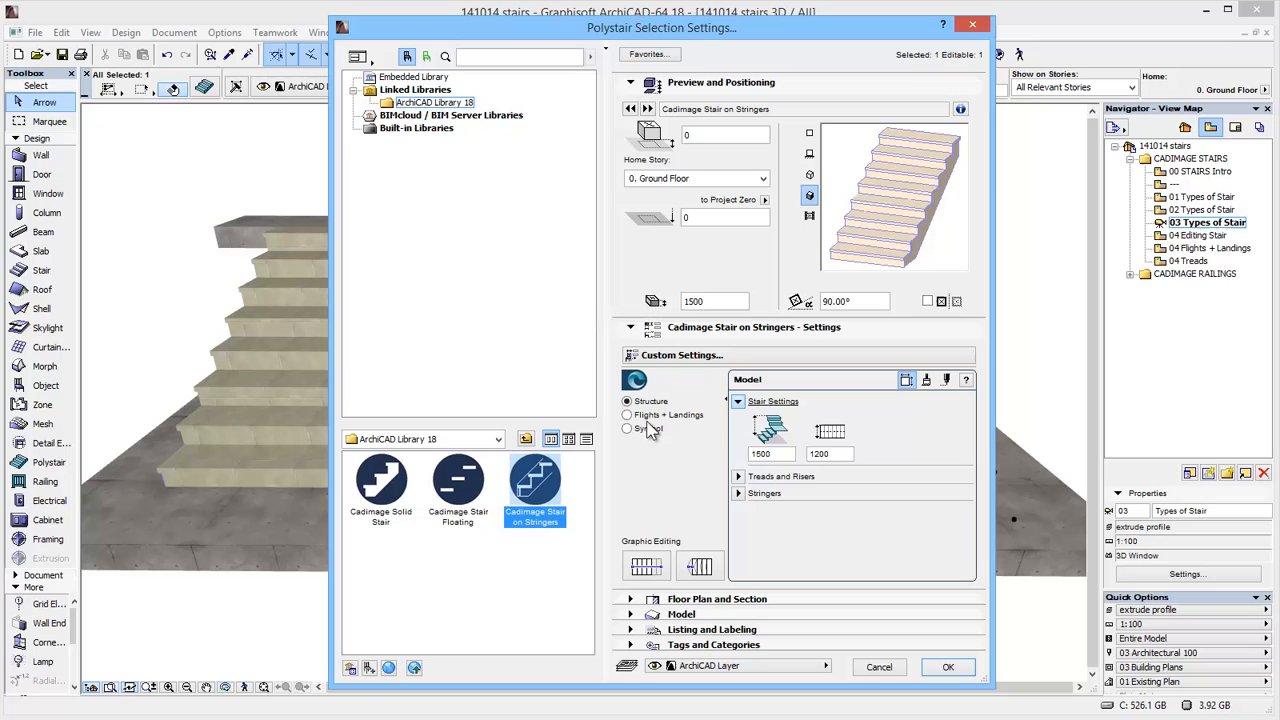
{"action": "mouse_move", "coordinate": [648, 444]}
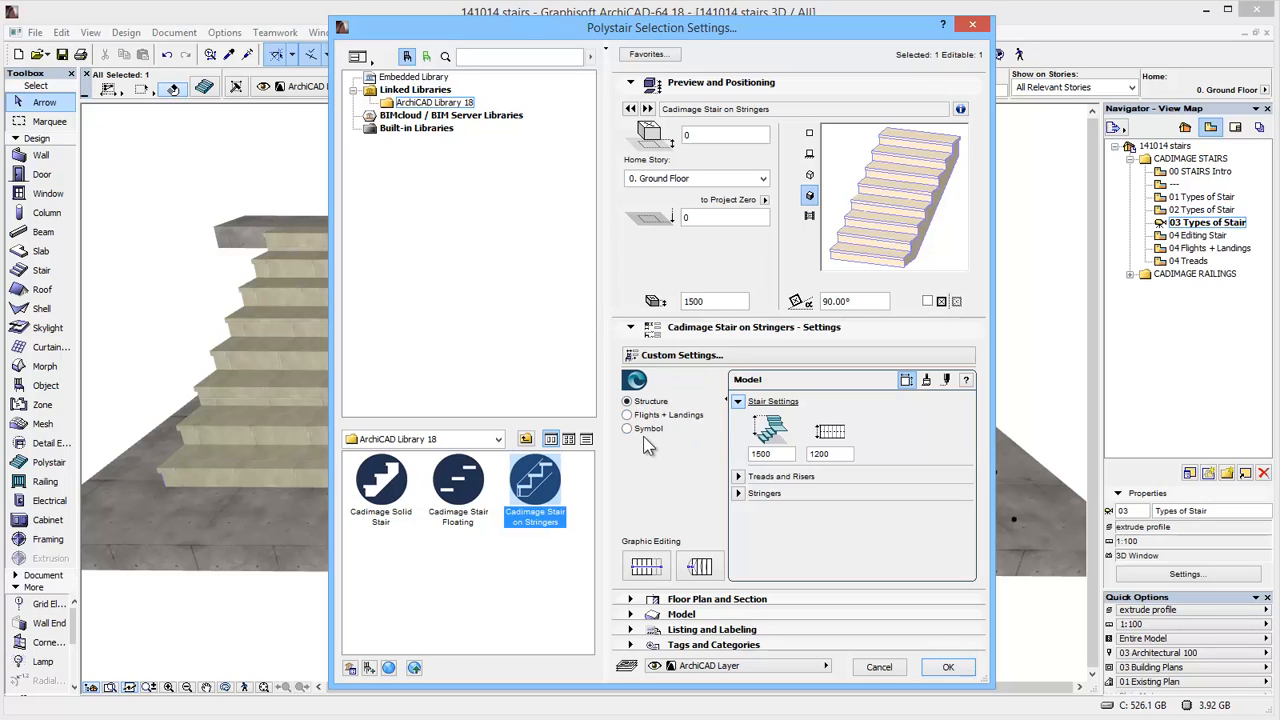
{"action": "mouse_move", "coordinate": [676, 436]}
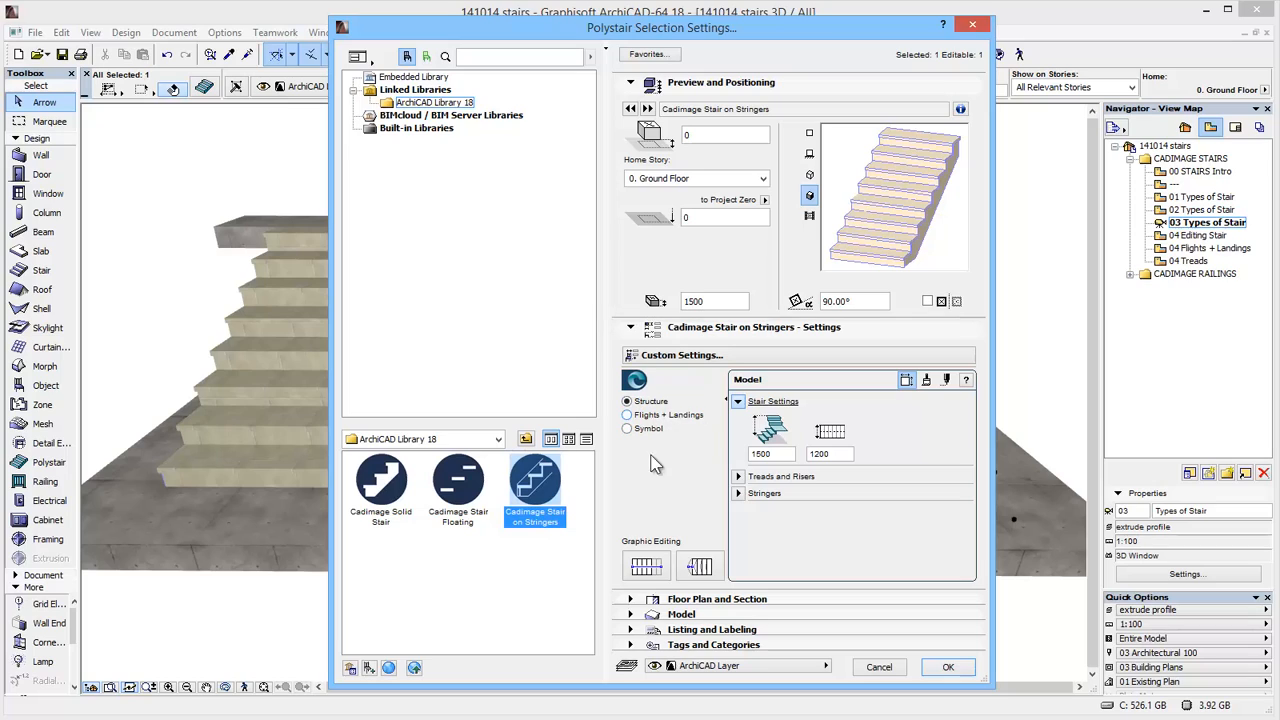
{"action": "mouse_move", "coordinate": [708, 444]}
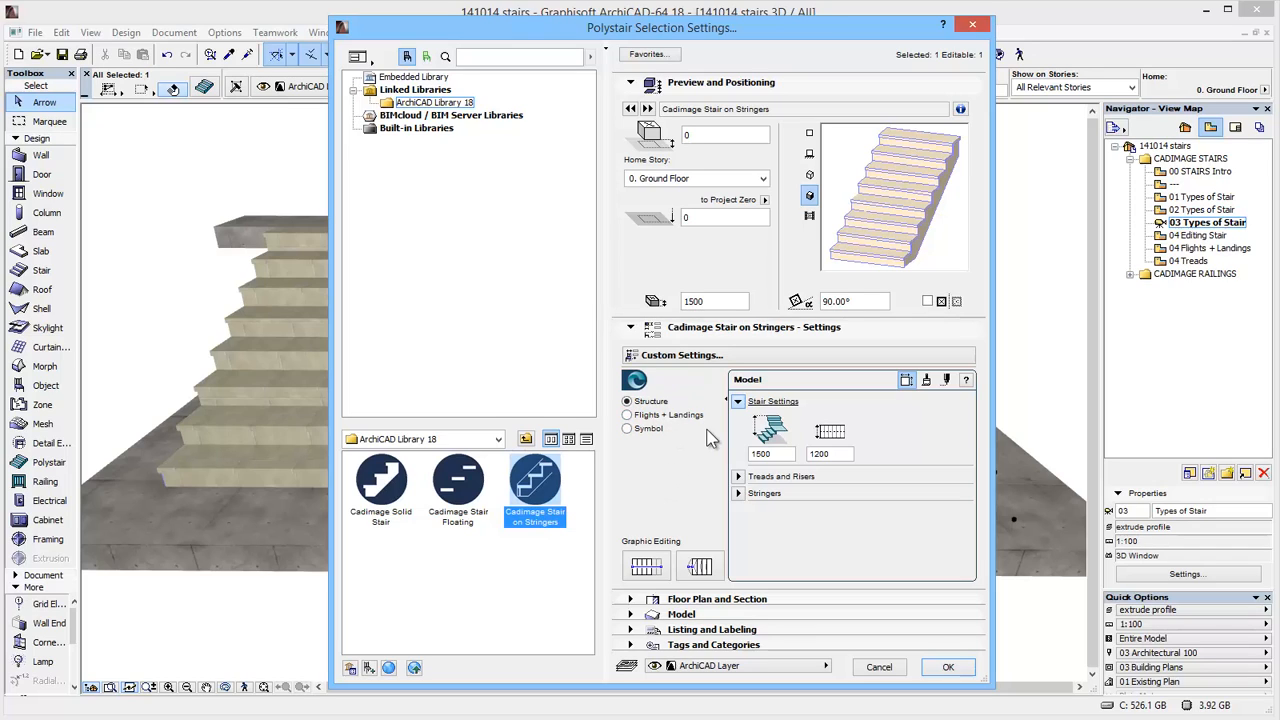
{"action": "mouse_move", "coordinate": [870, 384]}
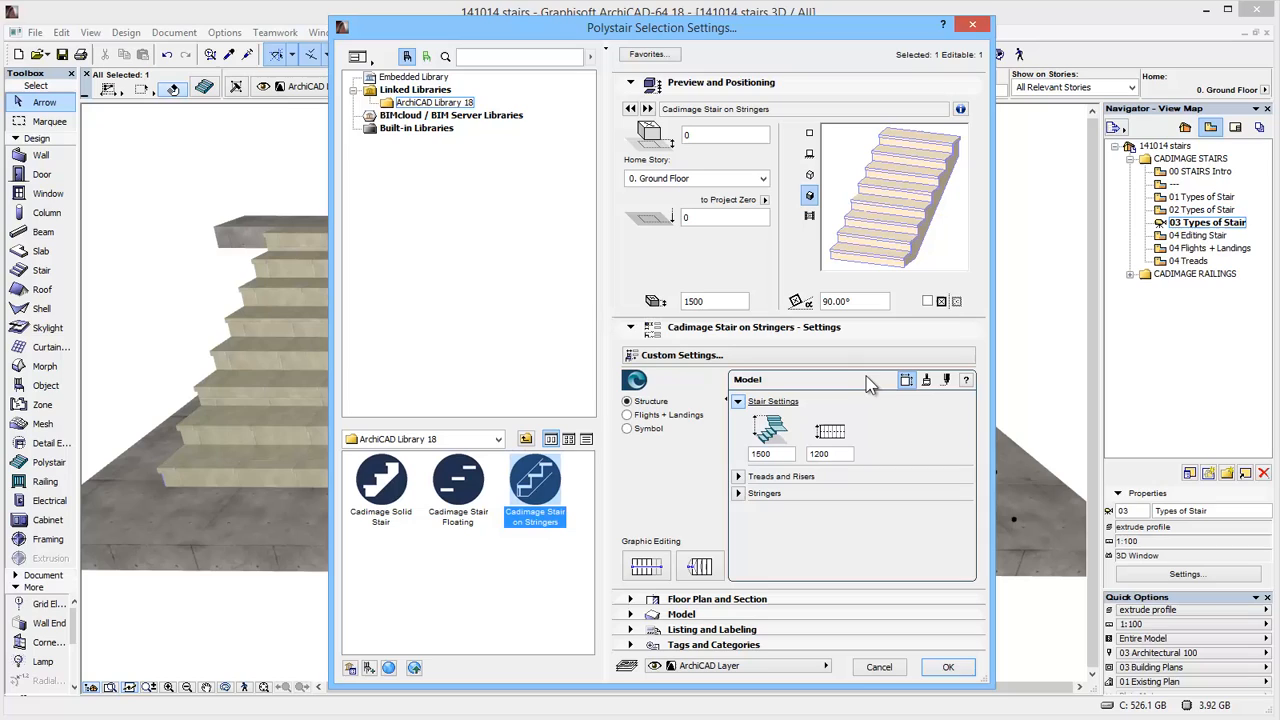
{"action": "mouse_move", "coordinate": [918, 384]}
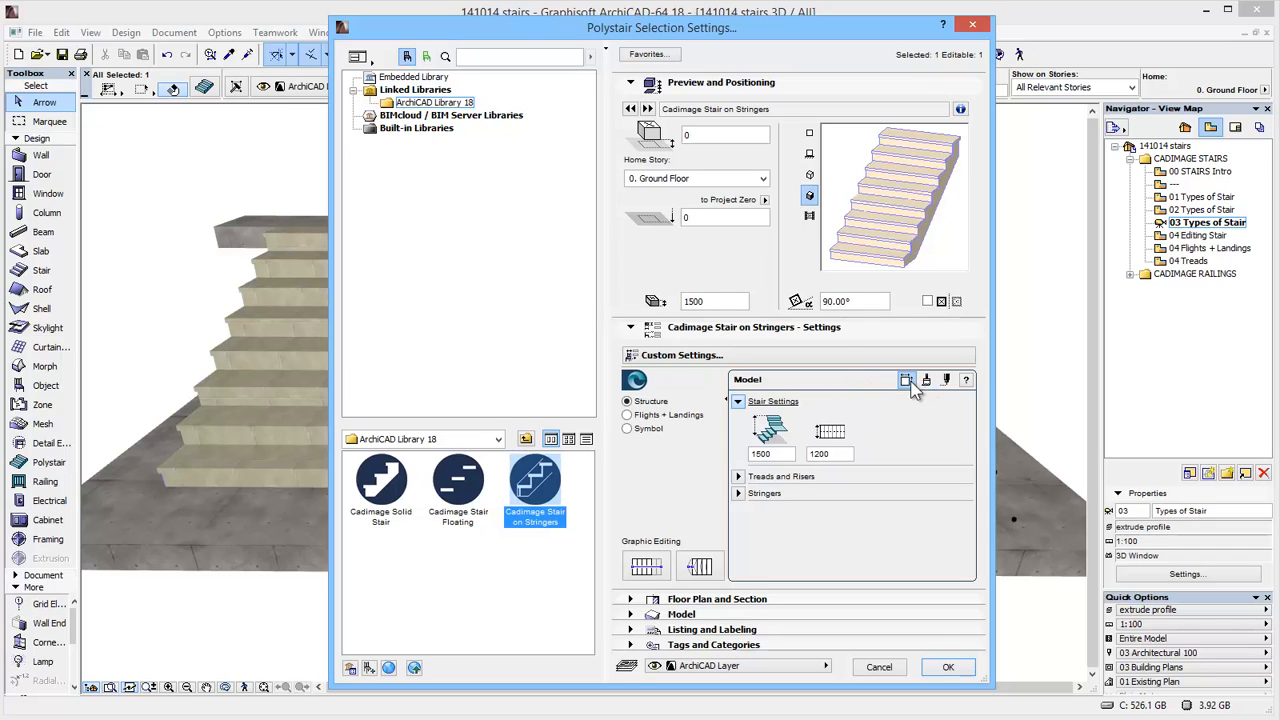
{"action": "mouse_move", "coordinate": [942, 400]}
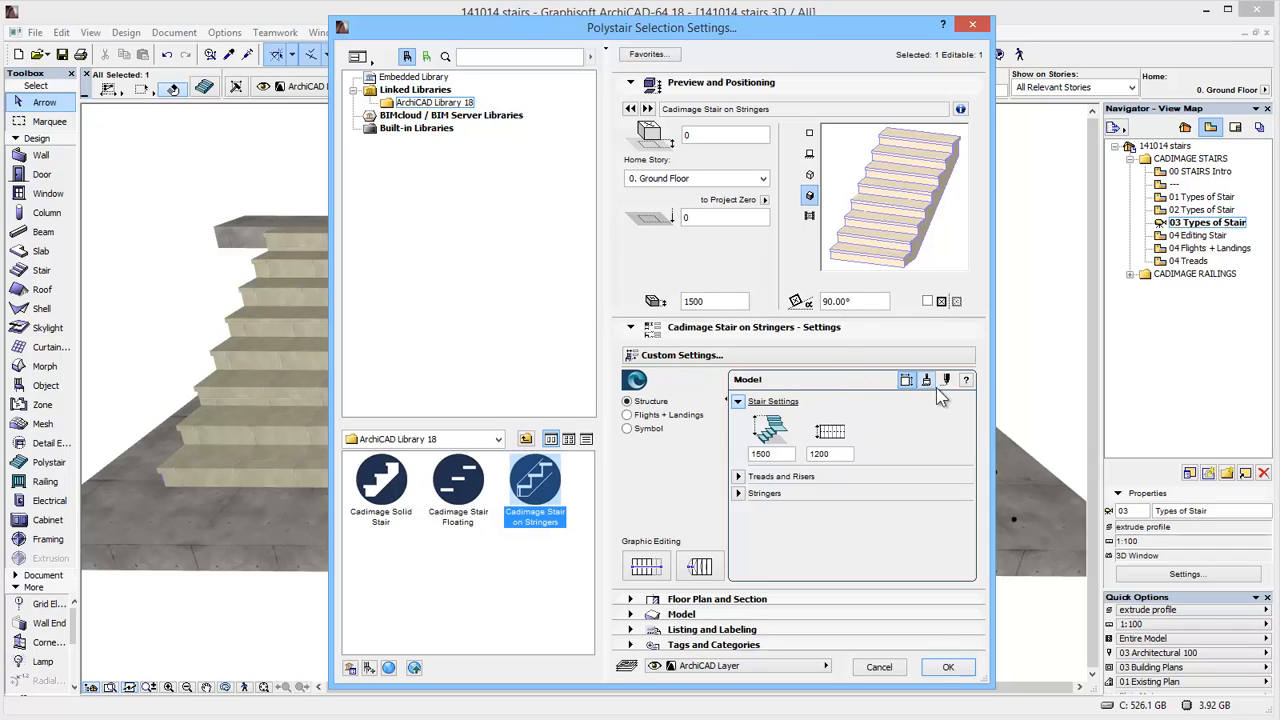
{"action": "mouse_move", "coordinate": [948, 390]}
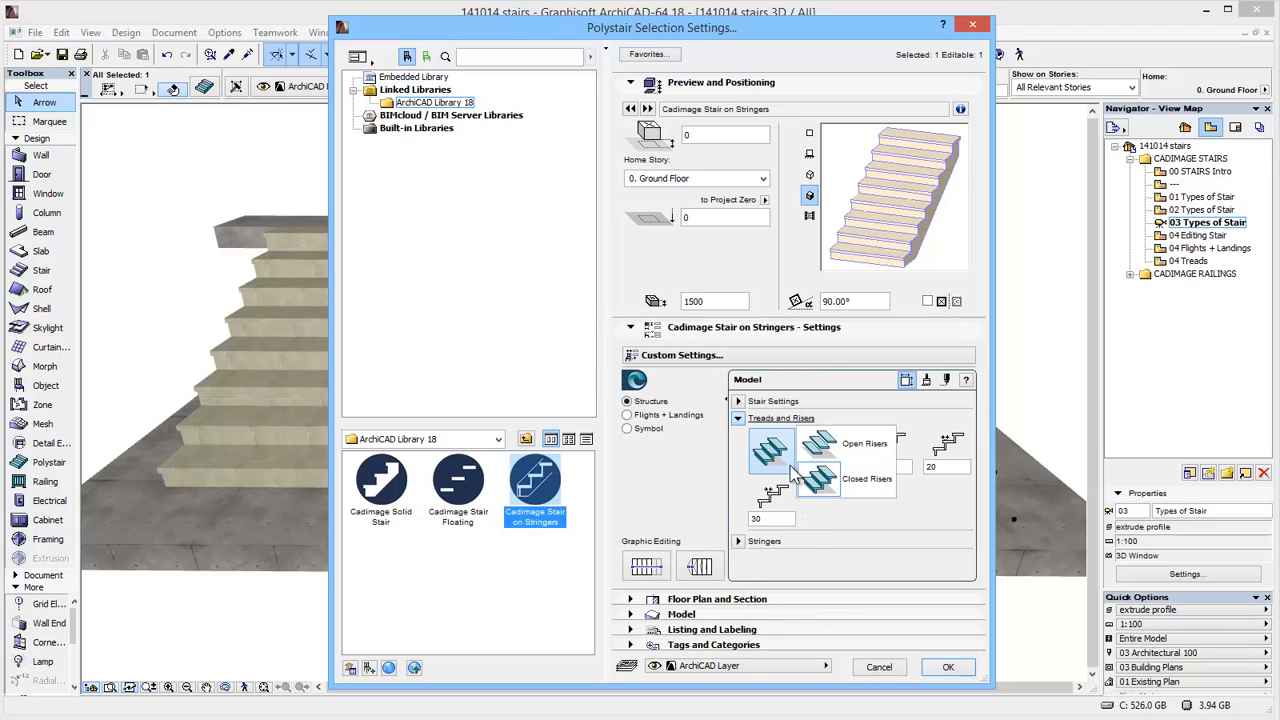
- Adjust the riser style and a tread dimension, then expand the Stringers section
{"action": "left_click", "coordinate": [818, 444]}
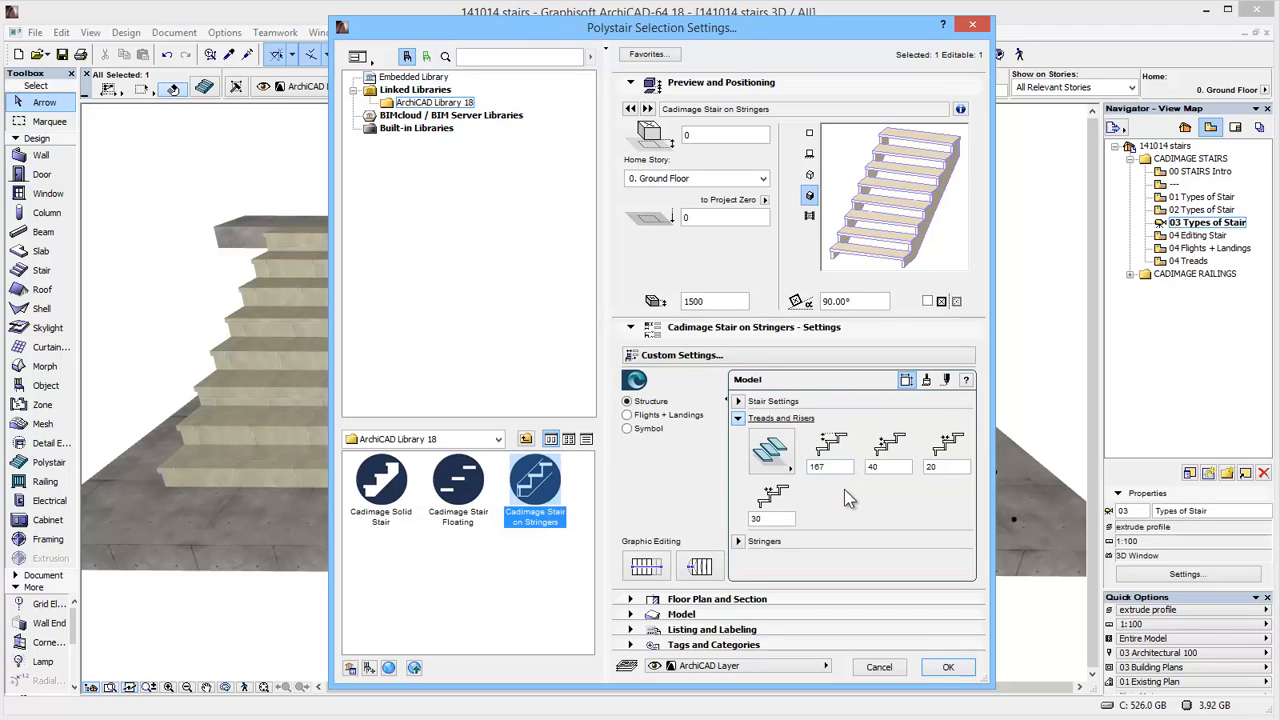
{"action": "left_click", "coordinate": [830, 466]}
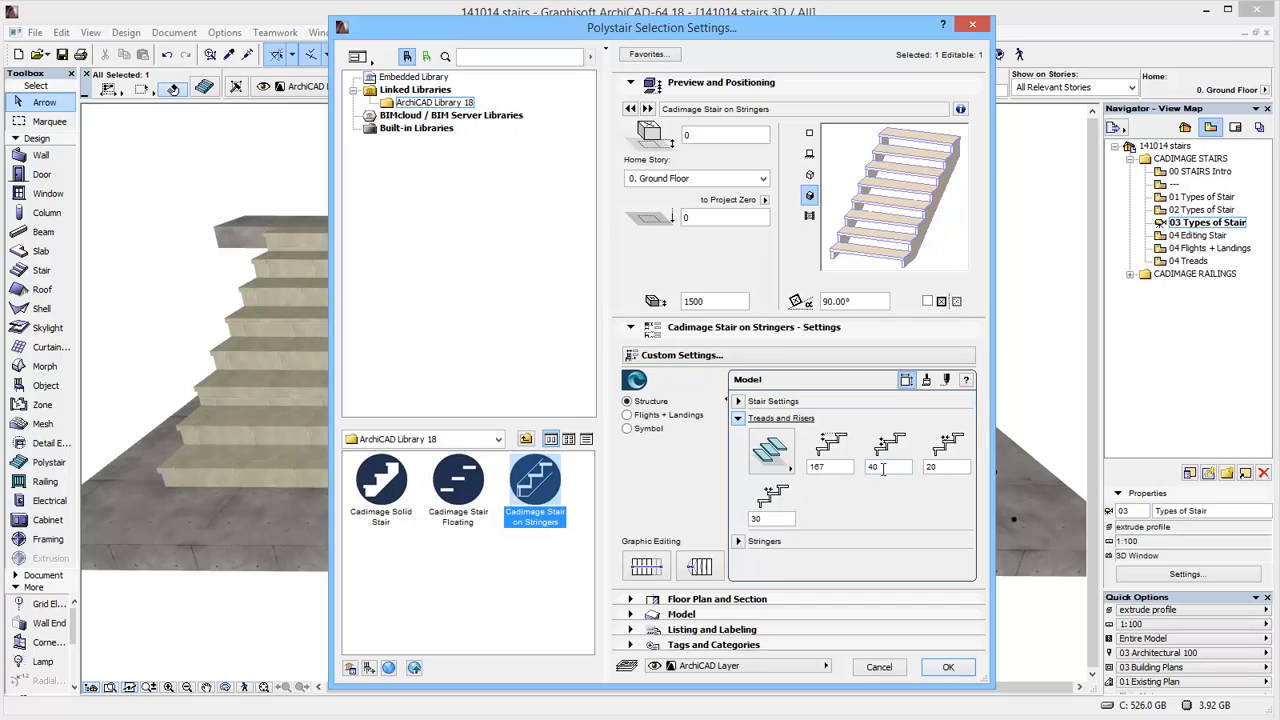
{"action": "mouse_move", "coordinate": [832, 456]}
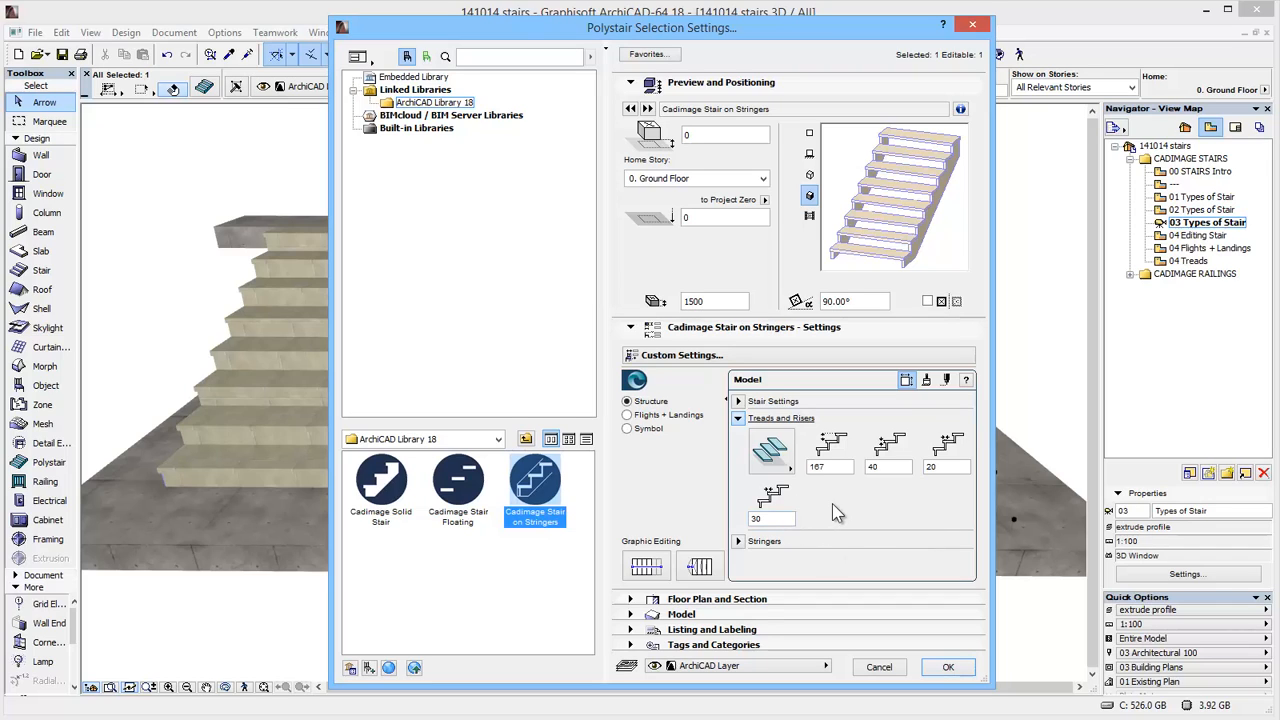
{"action": "left_click", "coordinate": [764, 434]}
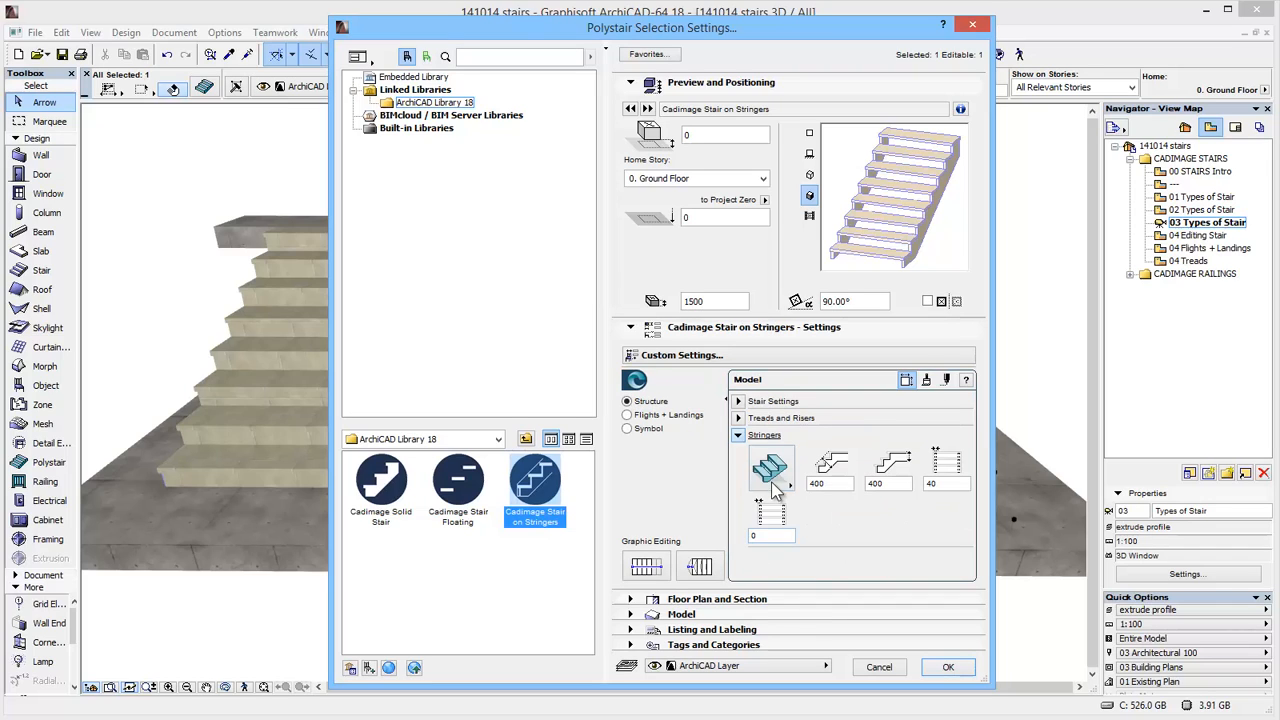
- Try several tread-to-stringer styles, choose one, and set the lower stringer dimension to 100
{"action": "left_click", "coordinate": [770, 470]}
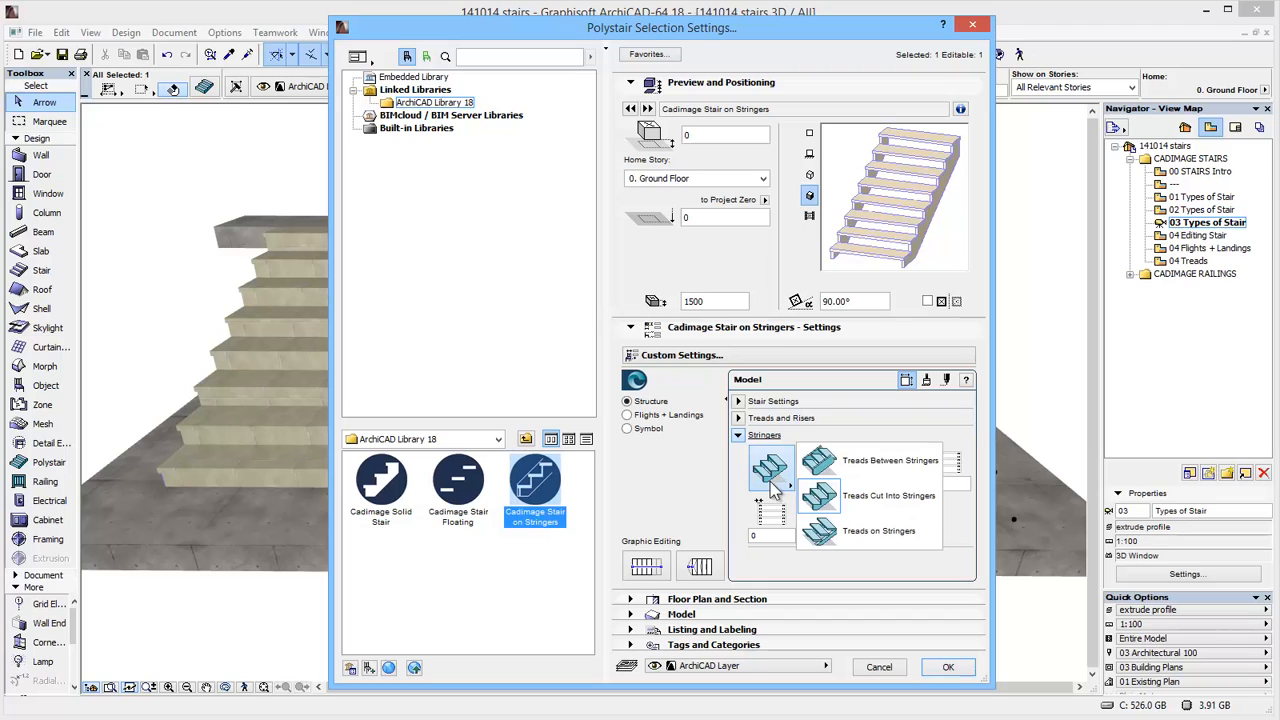
{"action": "left_click", "coordinate": [772, 468]}
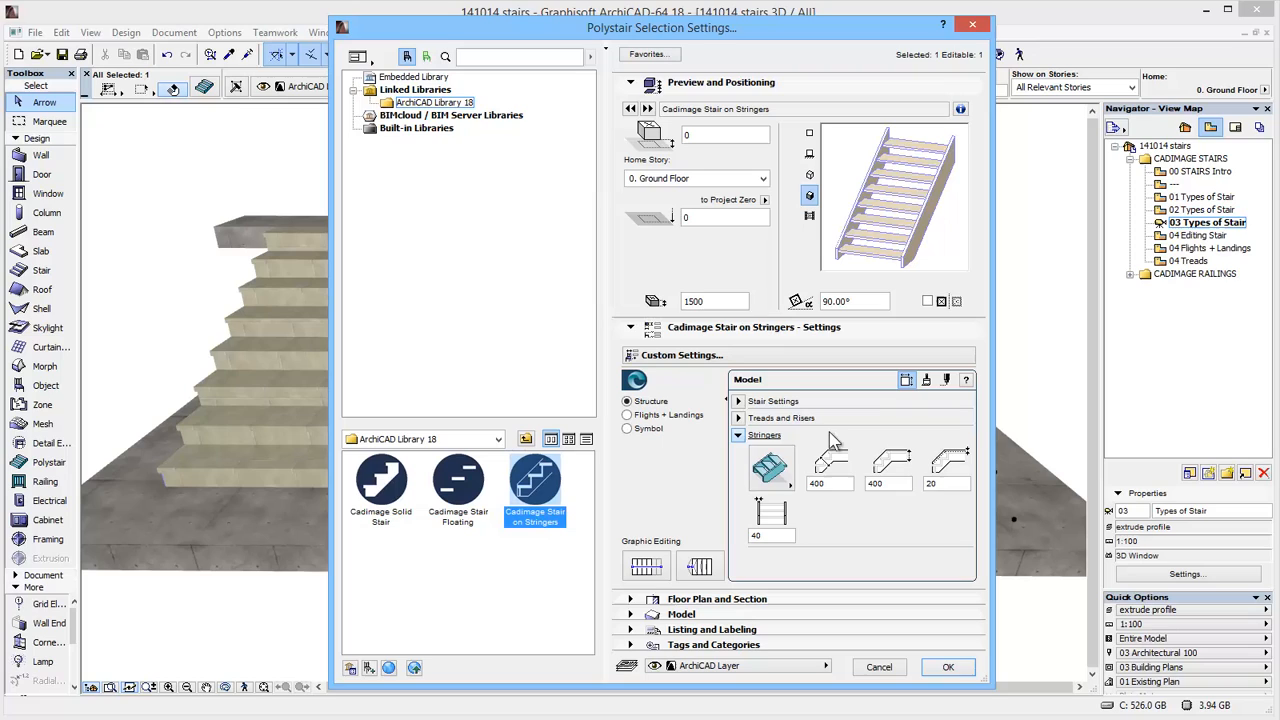
{"action": "left_click", "coordinate": [770, 468]}
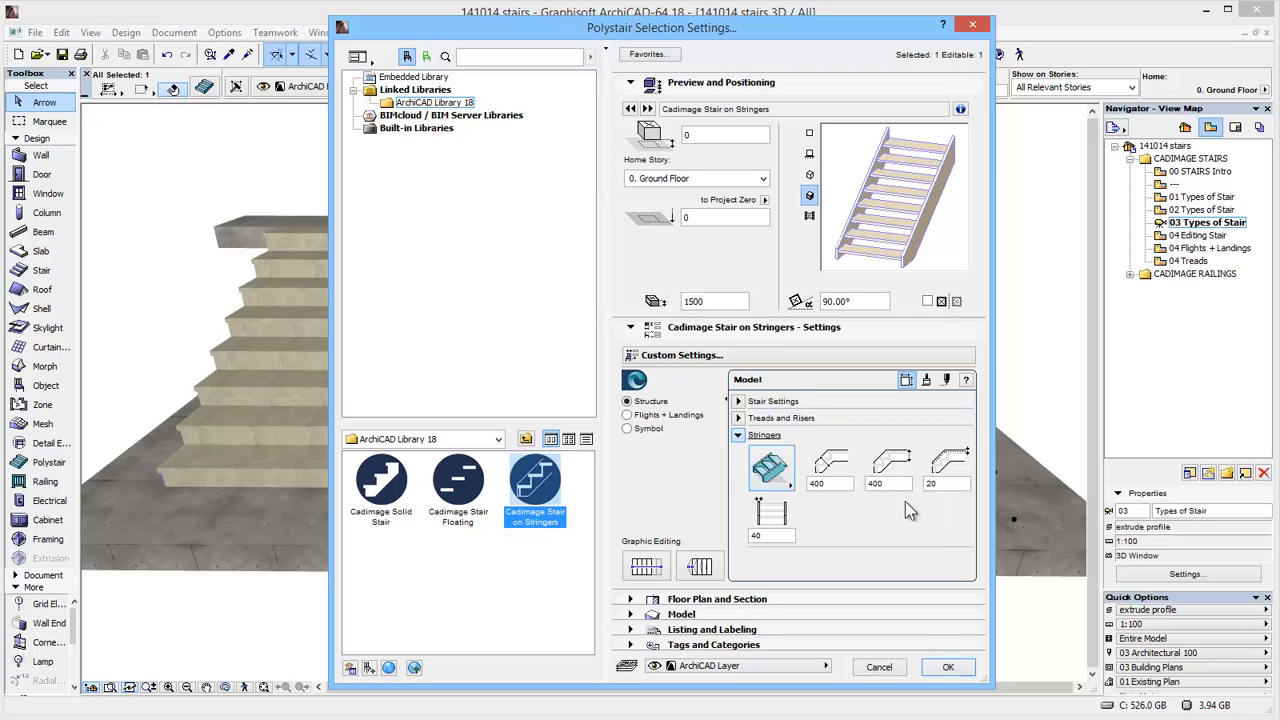
{"action": "left_click", "coordinate": [770, 468]}
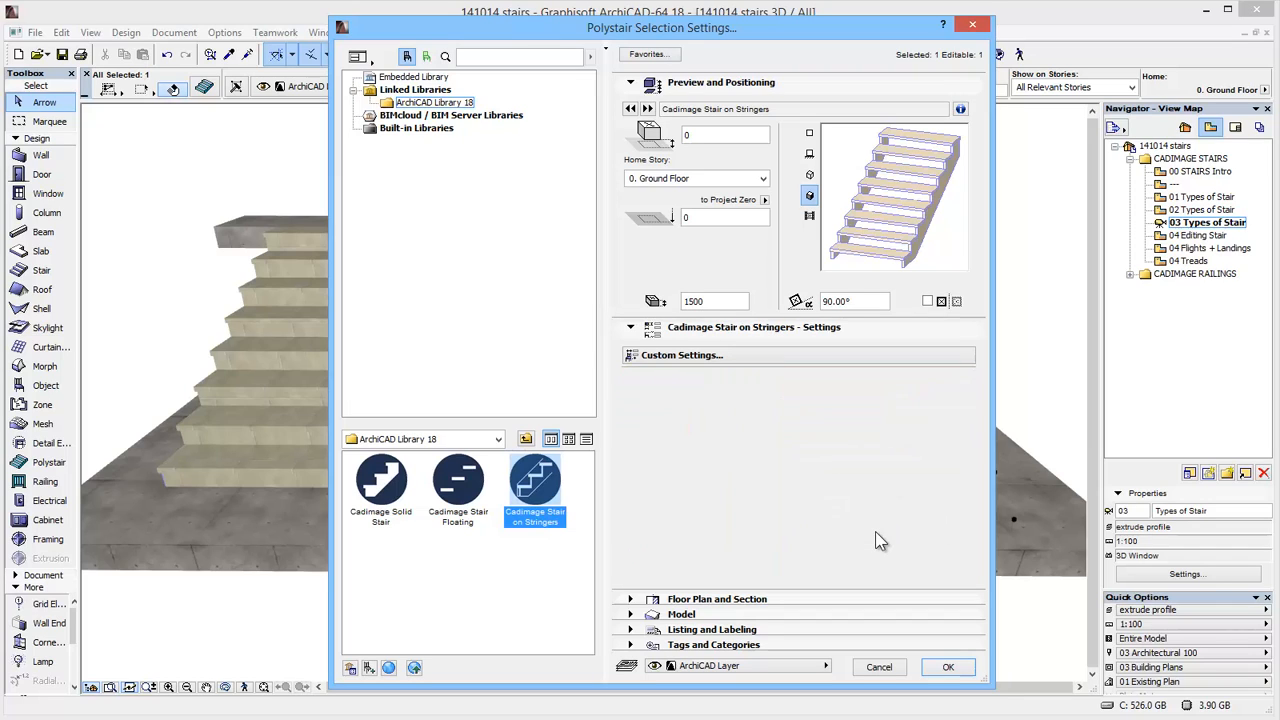
{"action": "left_click", "coordinate": [680, 356]}
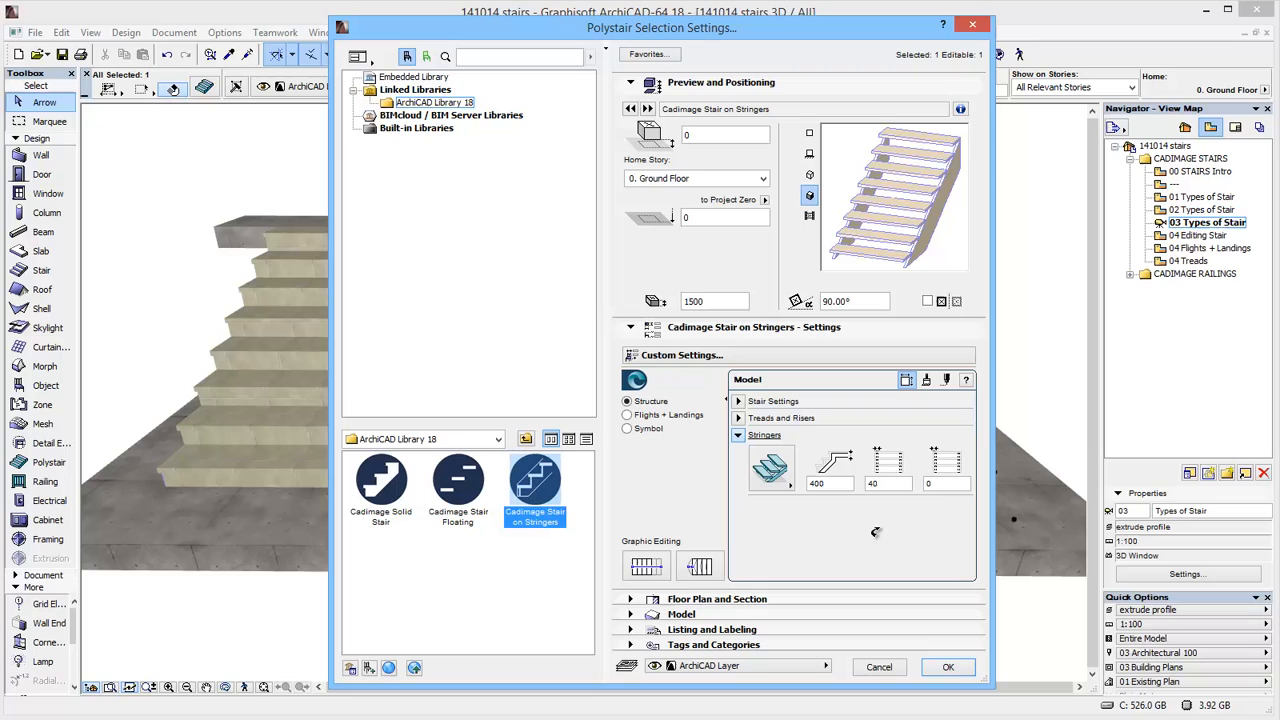
{"action": "left_click", "coordinate": [740, 436]}
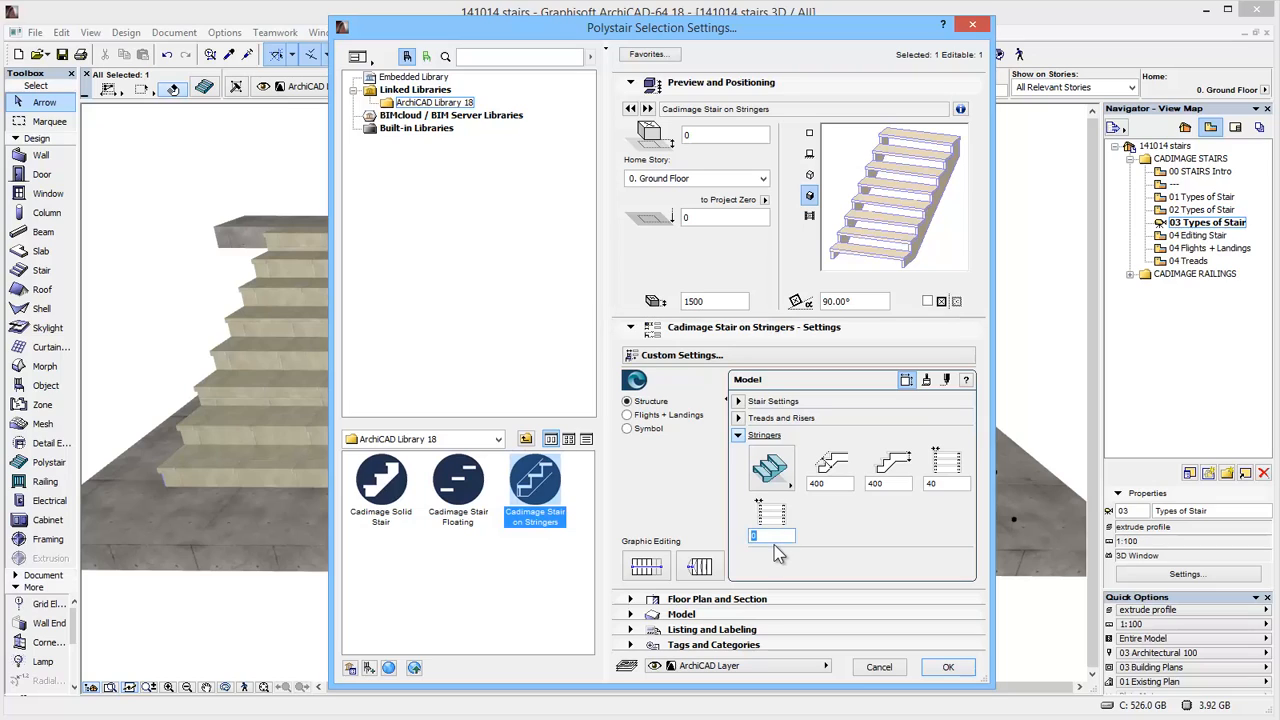
{"action": "type", "text": "100"}
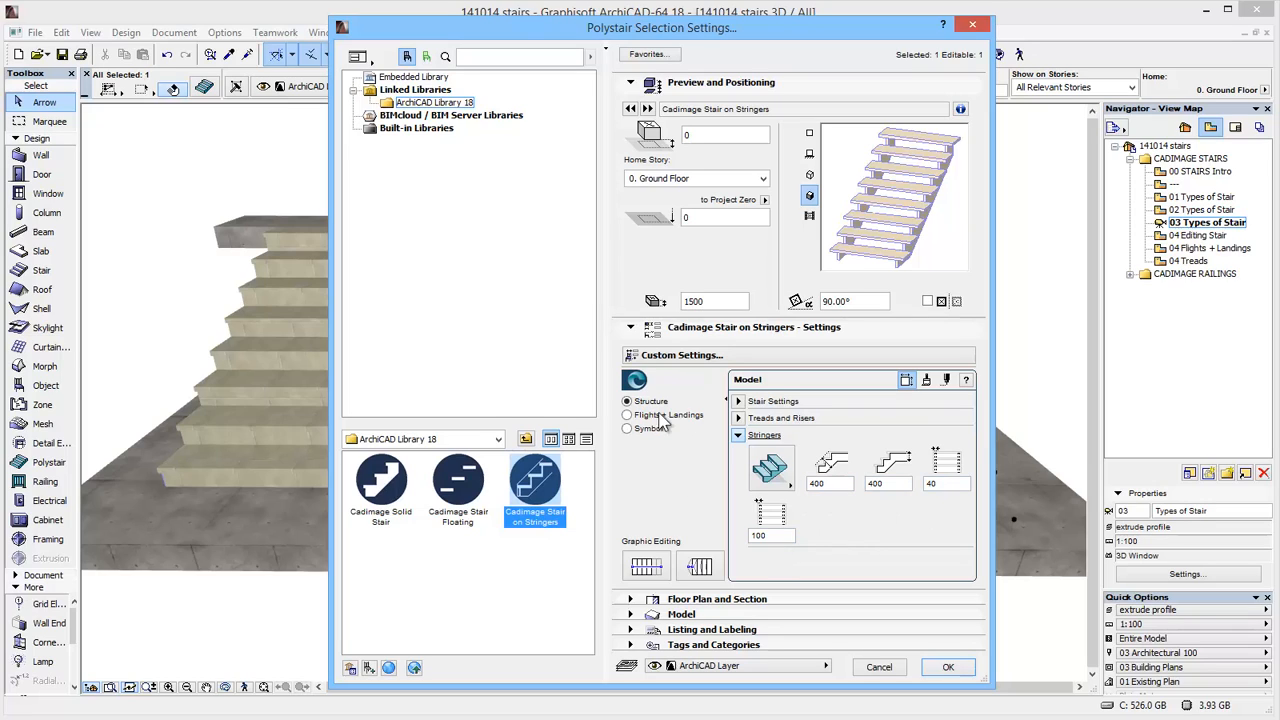
{"action": "mouse_move", "coordinate": [832, 550]}
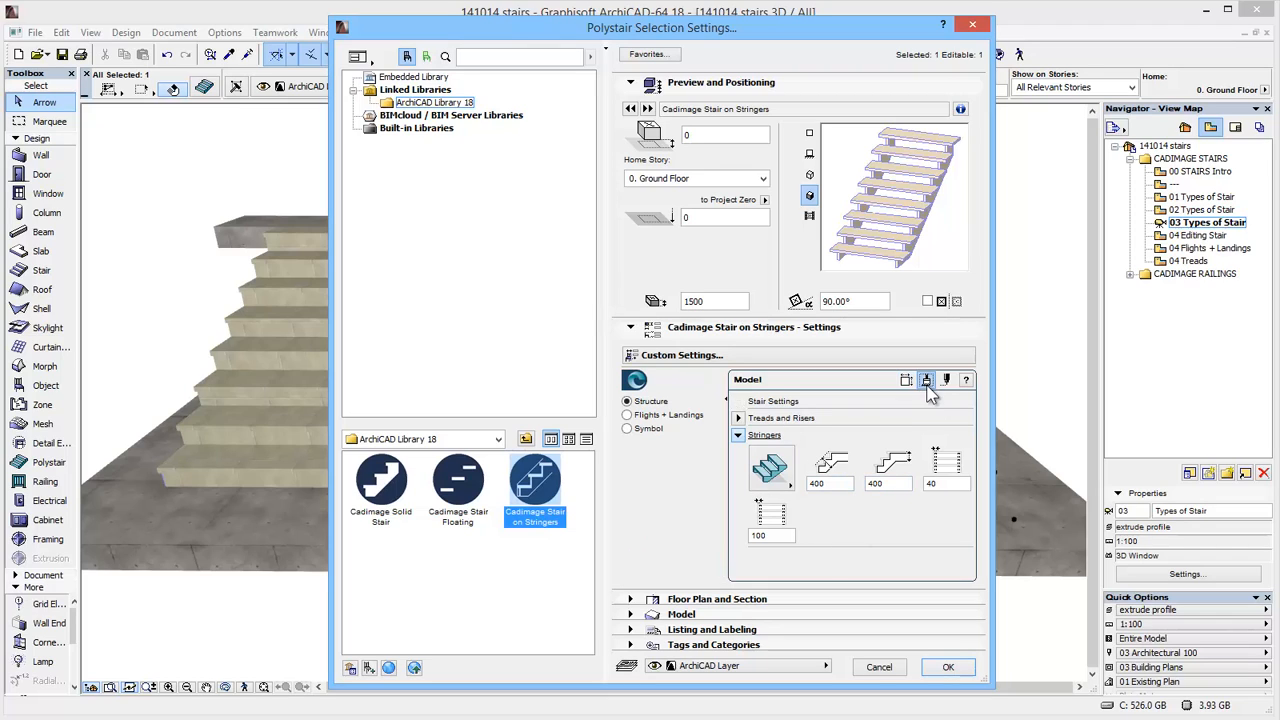
- Review the Surfaces and Appearance pages, then accept the stringer stair settings with OK
{"action": "left_click", "coordinate": [924, 380]}
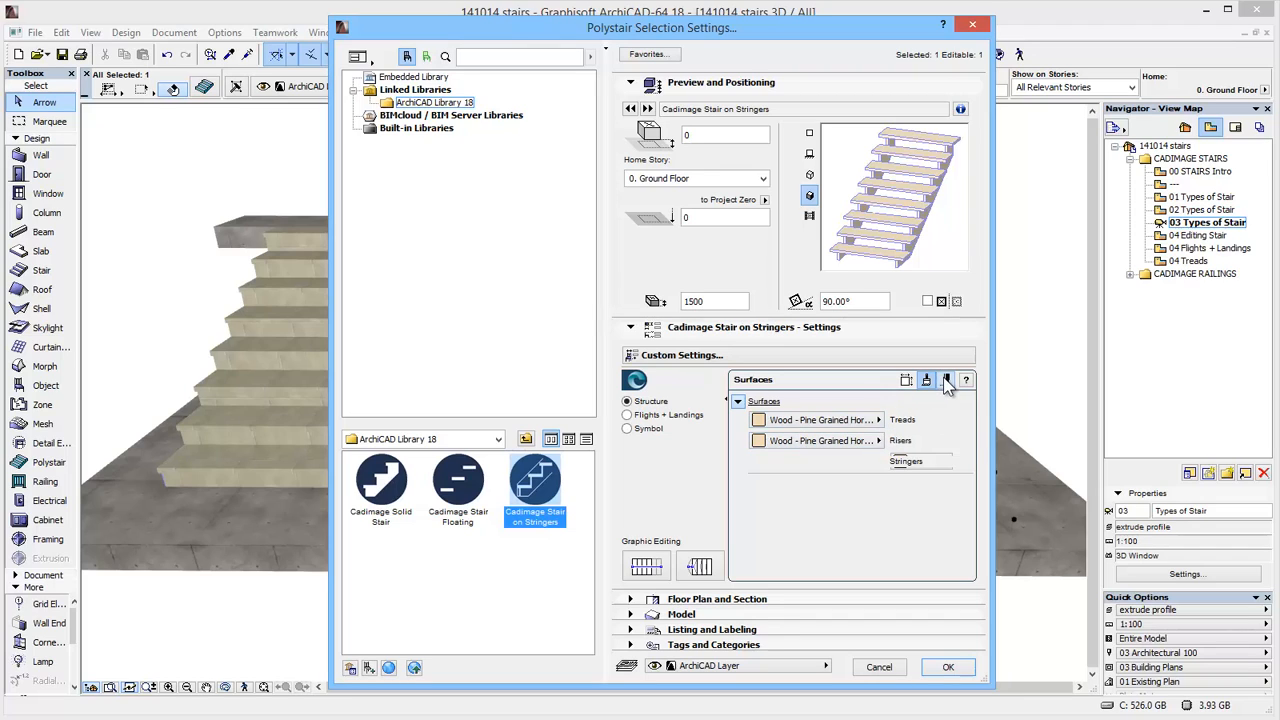
{"action": "left_click", "coordinate": [946, 380]}
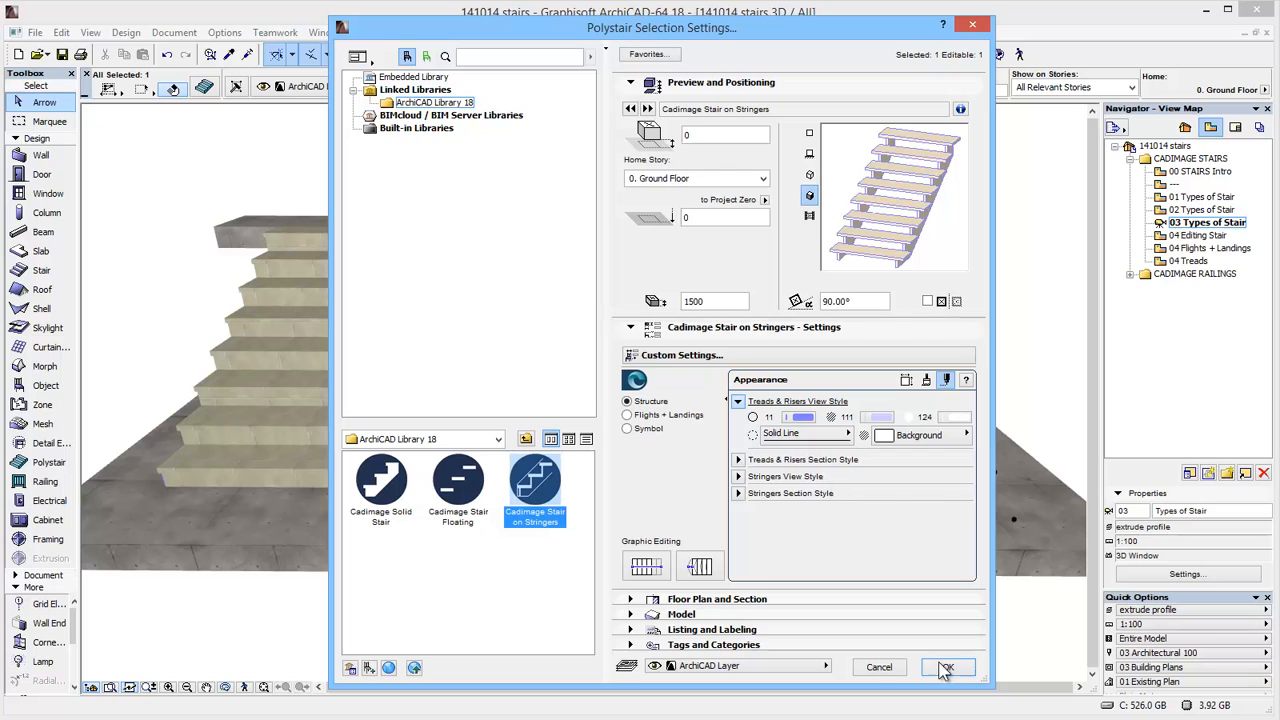
{"action": "left_click", "coordinate": [944, 668]}
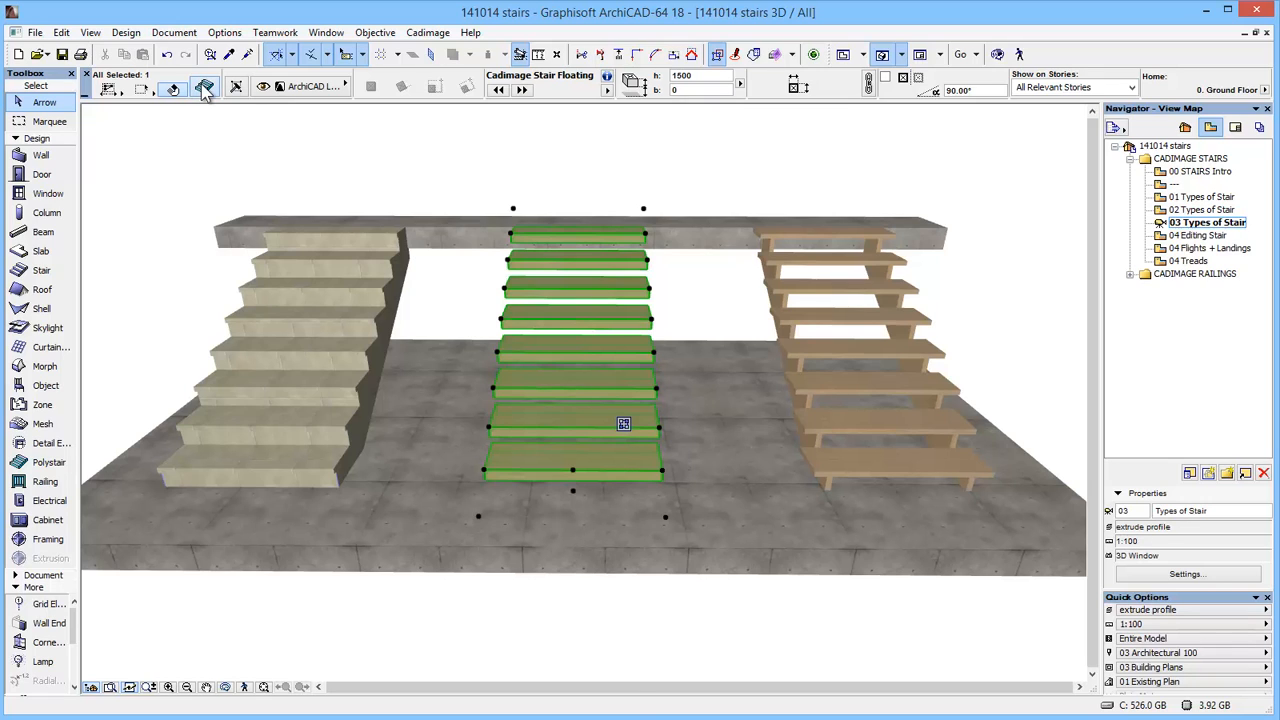
{"action": "left_click", "coordinate": [200, 88]}
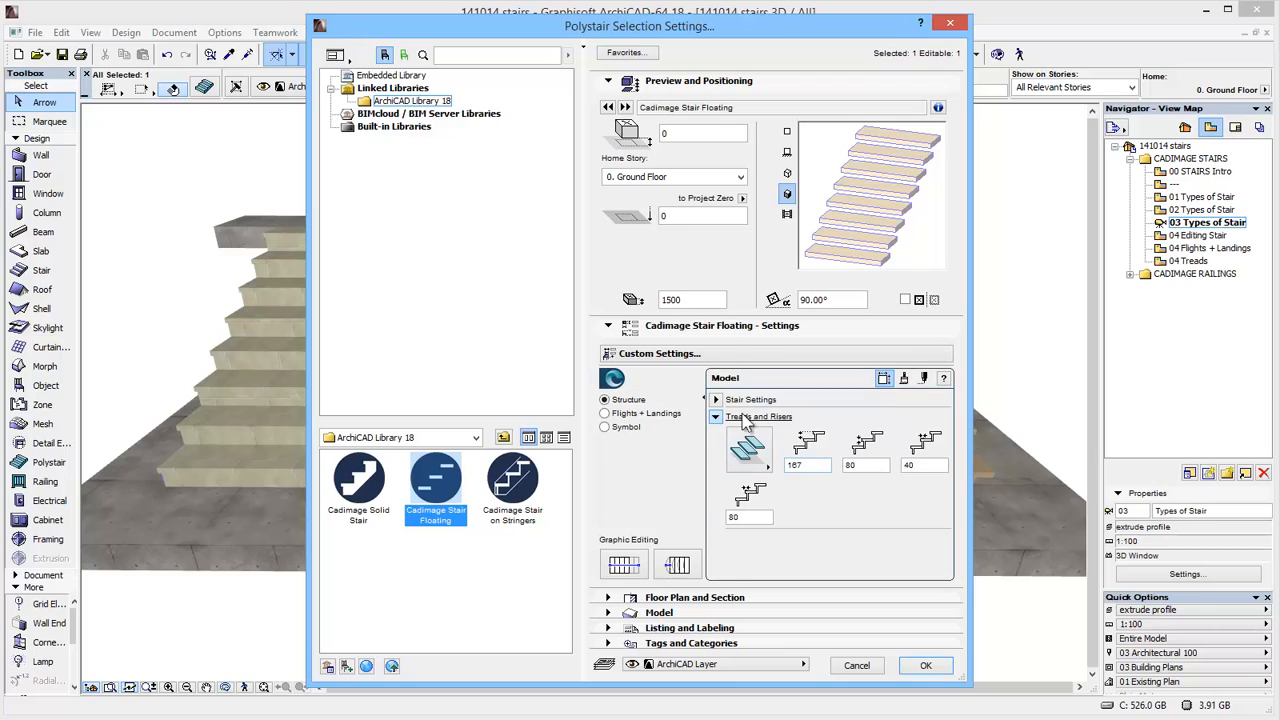
{"action": "mouse_move", "coordinate": [792, 468]}
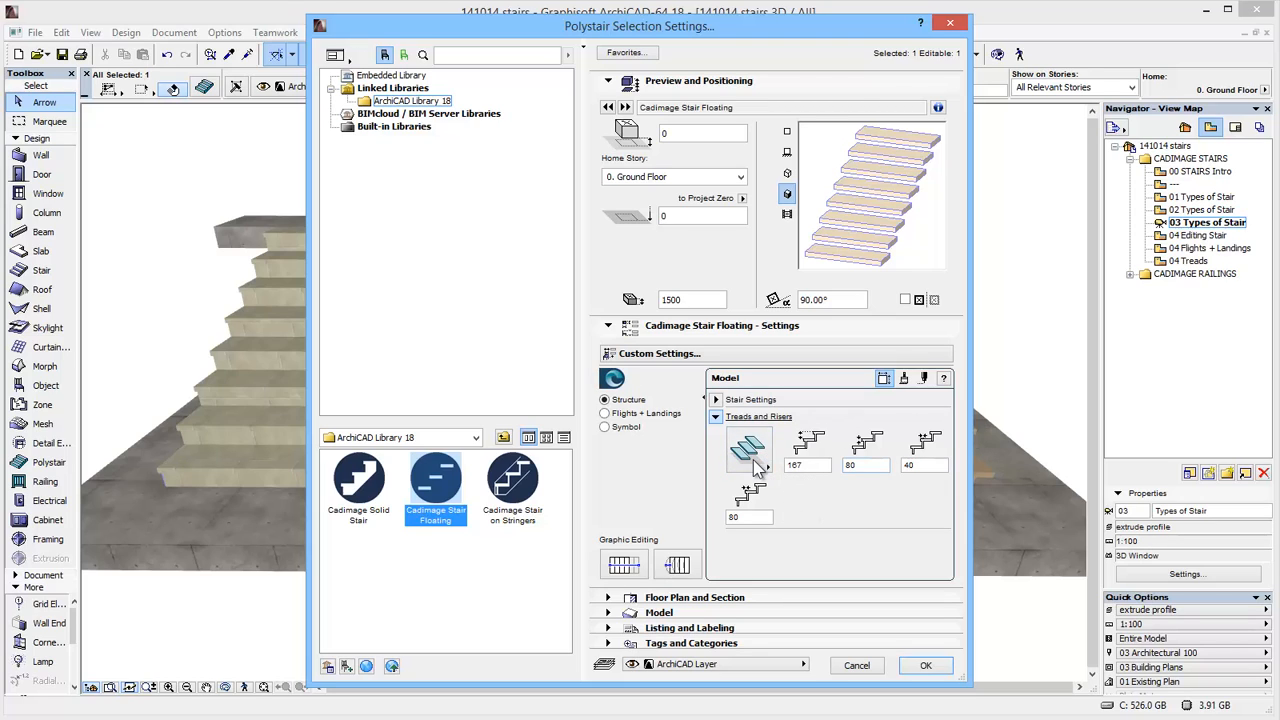
{"action": "left_click", "coordinate": [720, 416]}
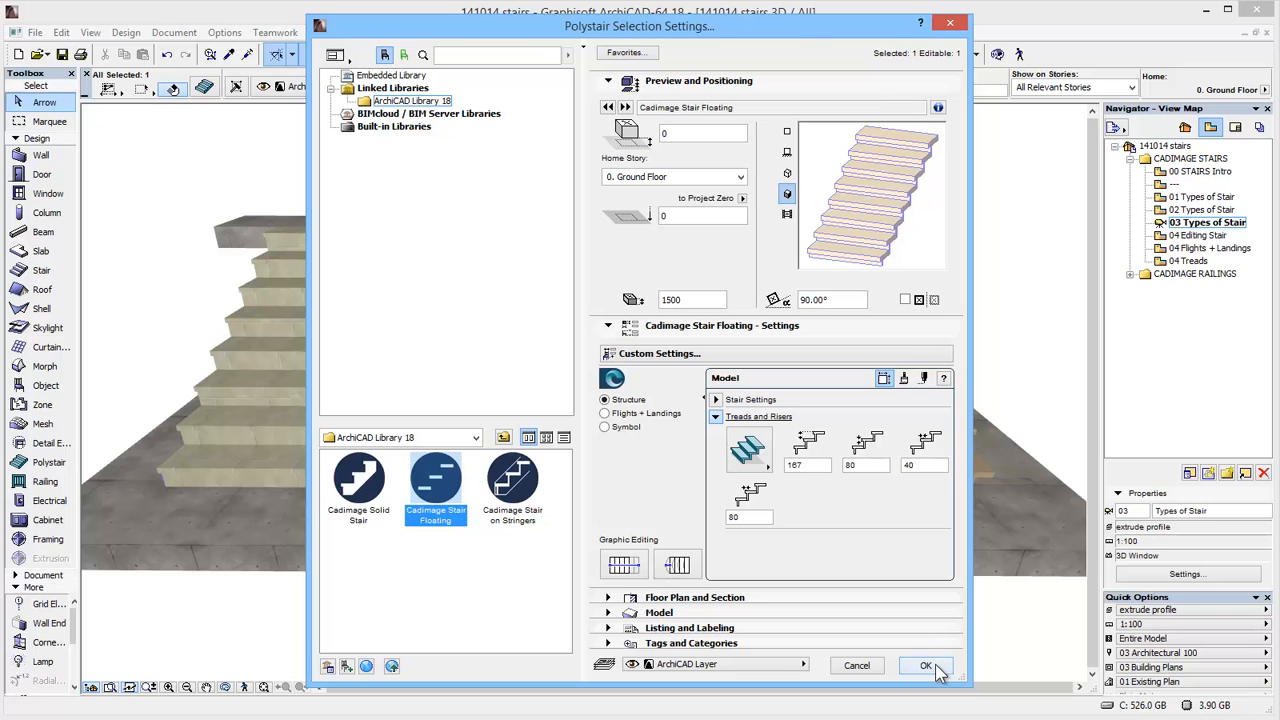
{"action": "left_click", "coordinate": [920, 666]}
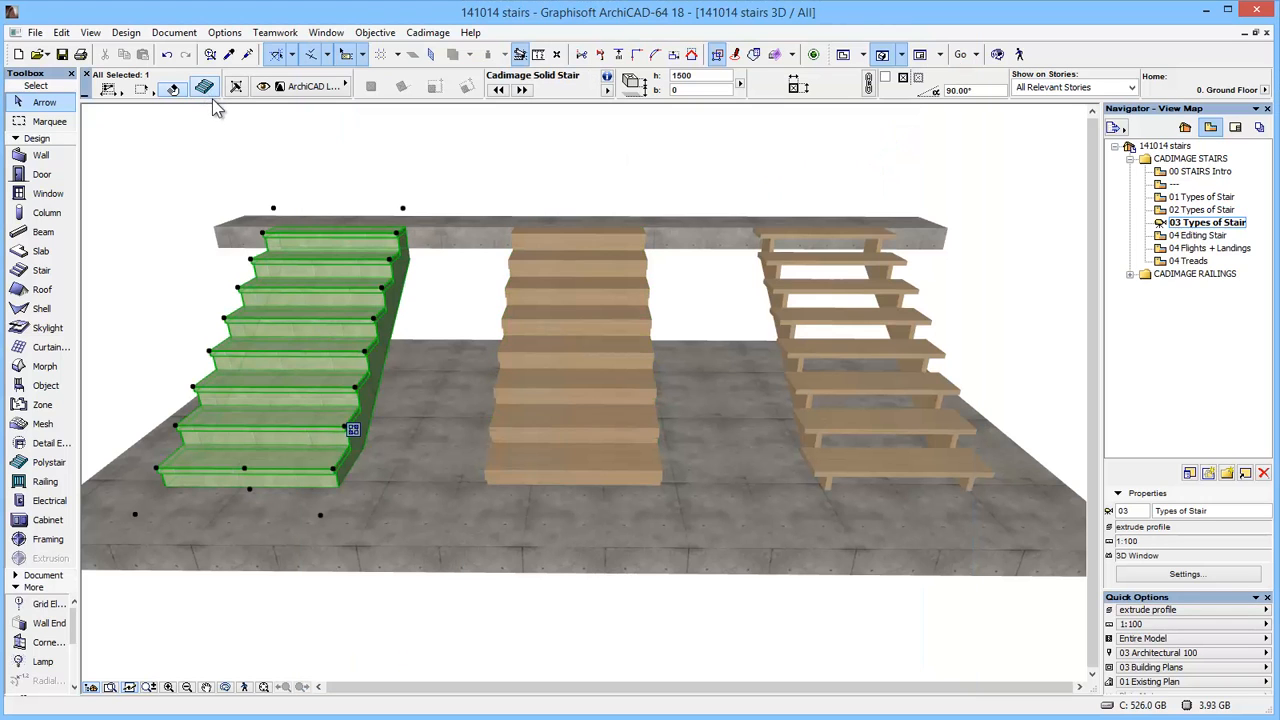
{"action": "left_click", "coordinate": [204, 88]}
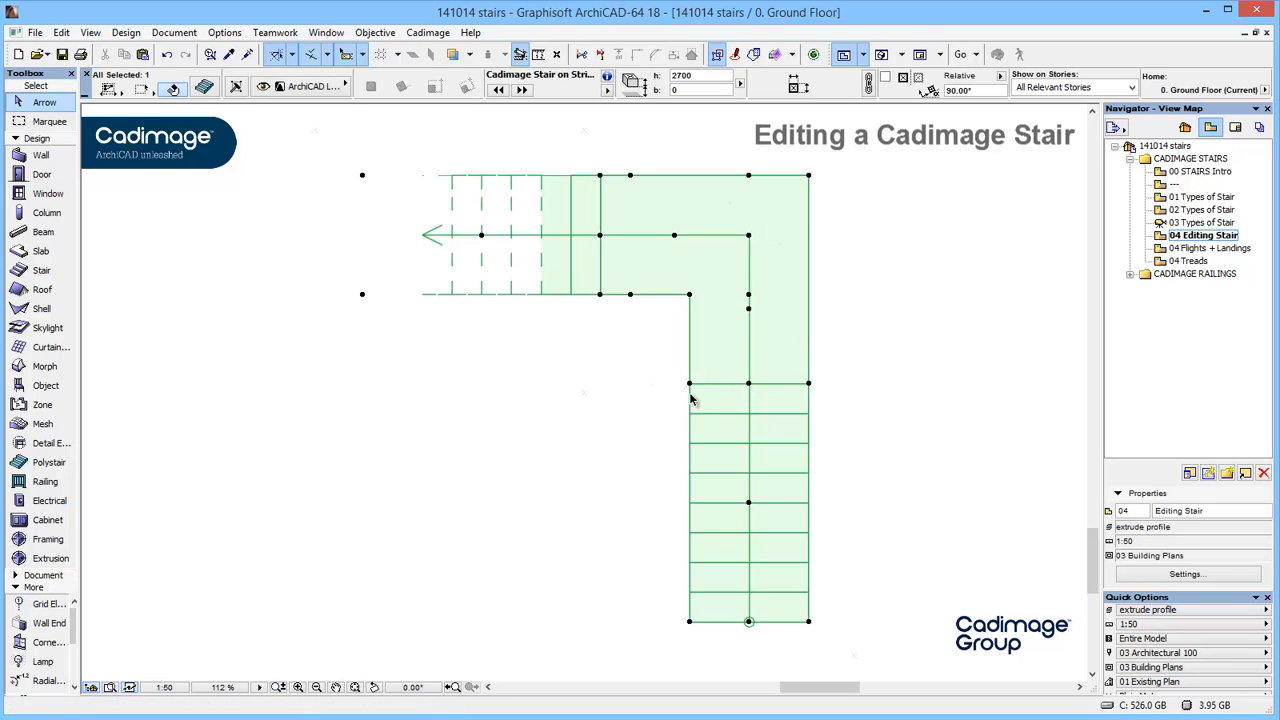
{"action": "mouse_move", "coordinate": [496, 256]}
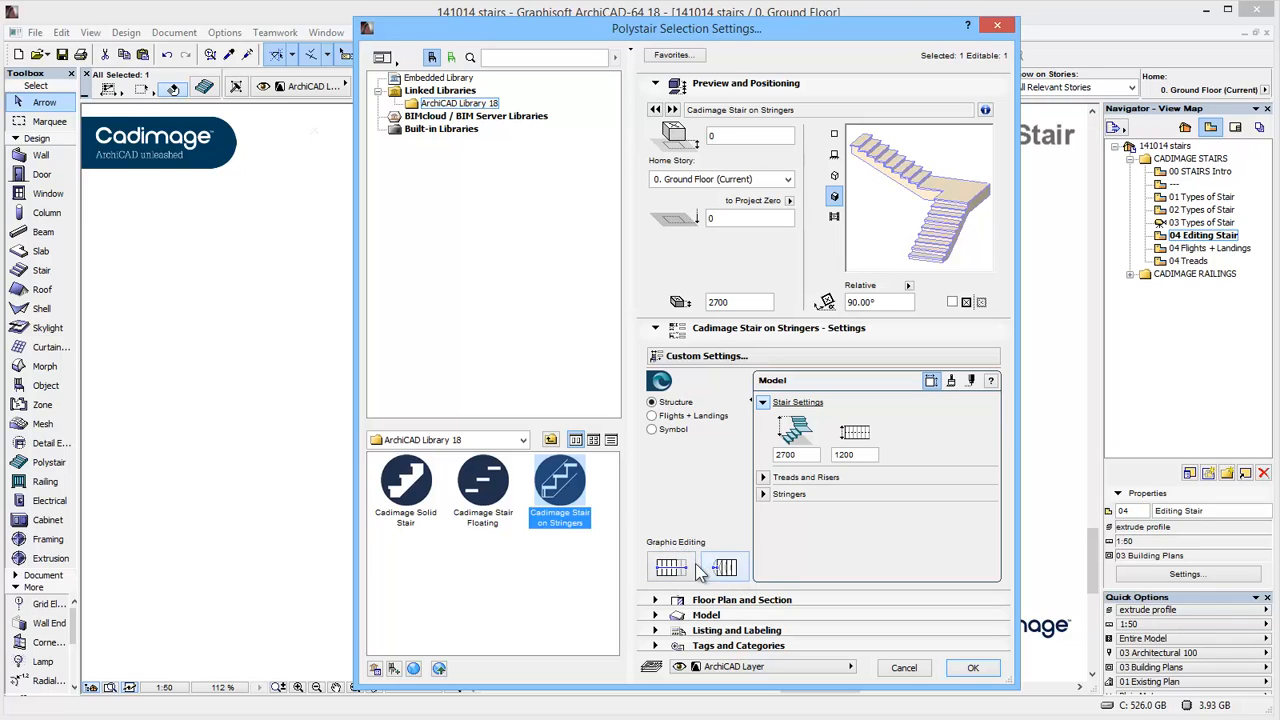
{"action": "mouse_move", "coordinate": [670, 568]}
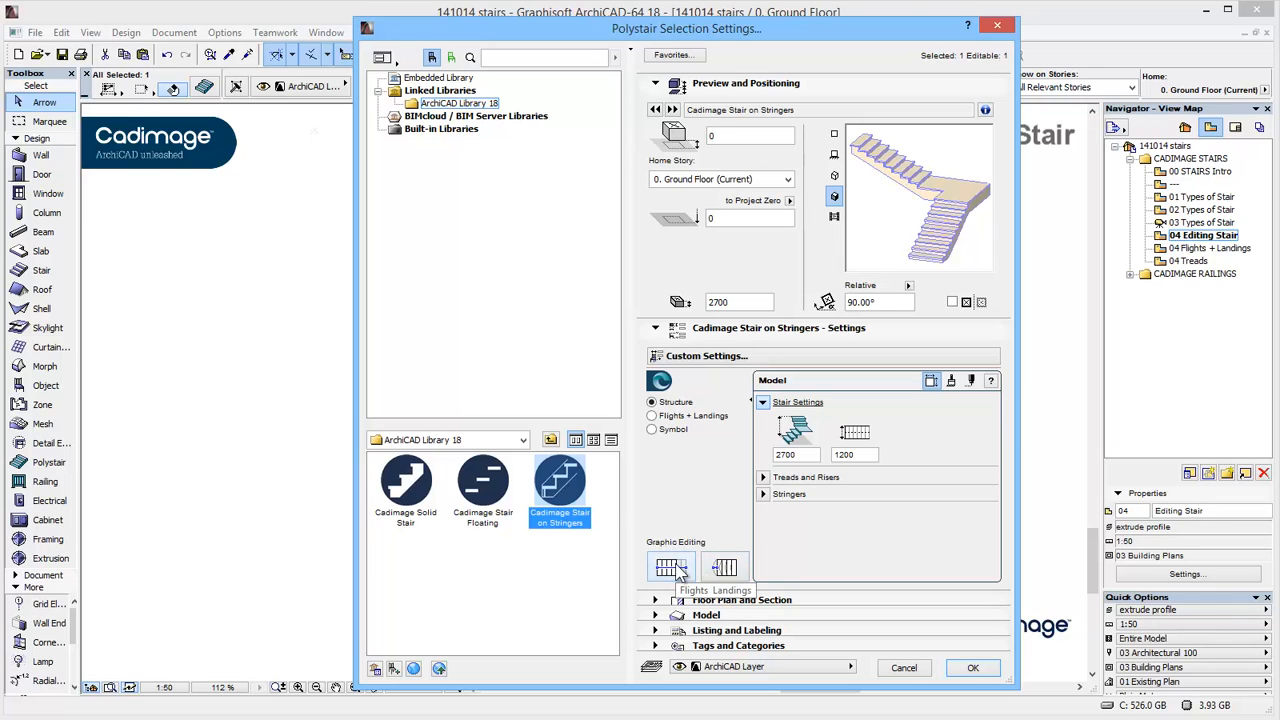
{"action": "mouse_move", "coordinate": [724, 568]}
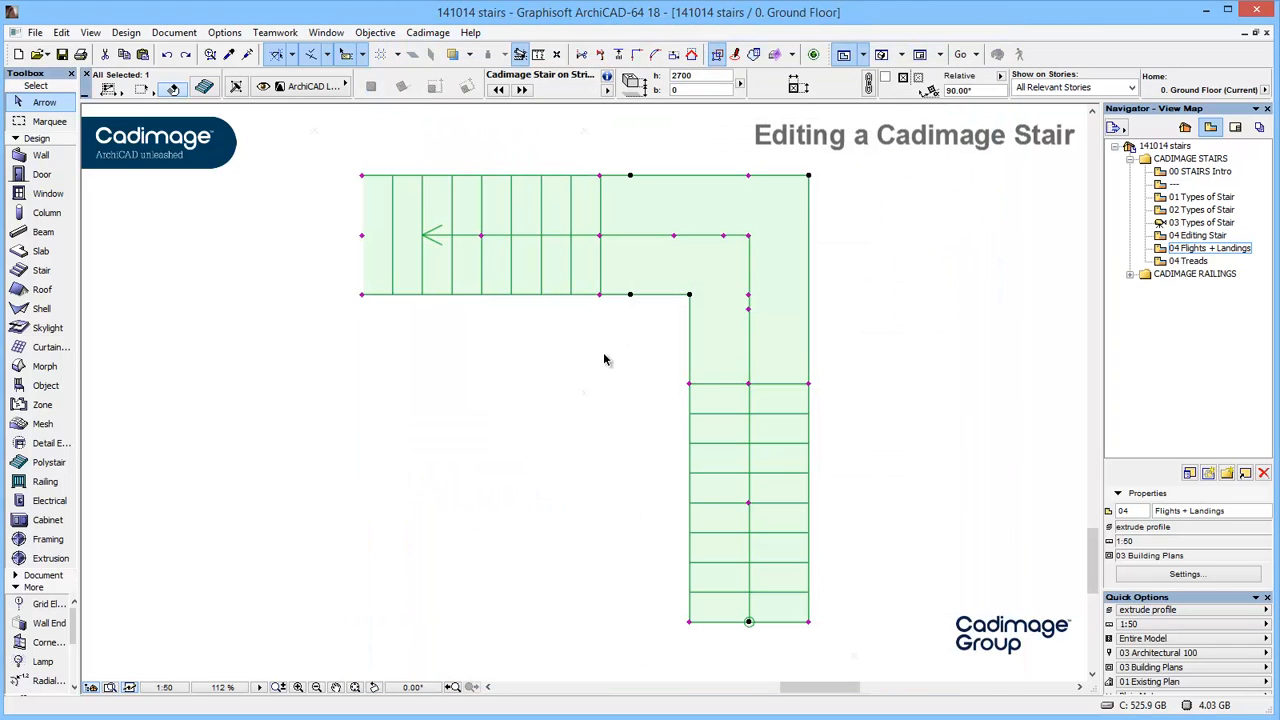
{"action": "mouse_move", "coordinate": [610, 364]}
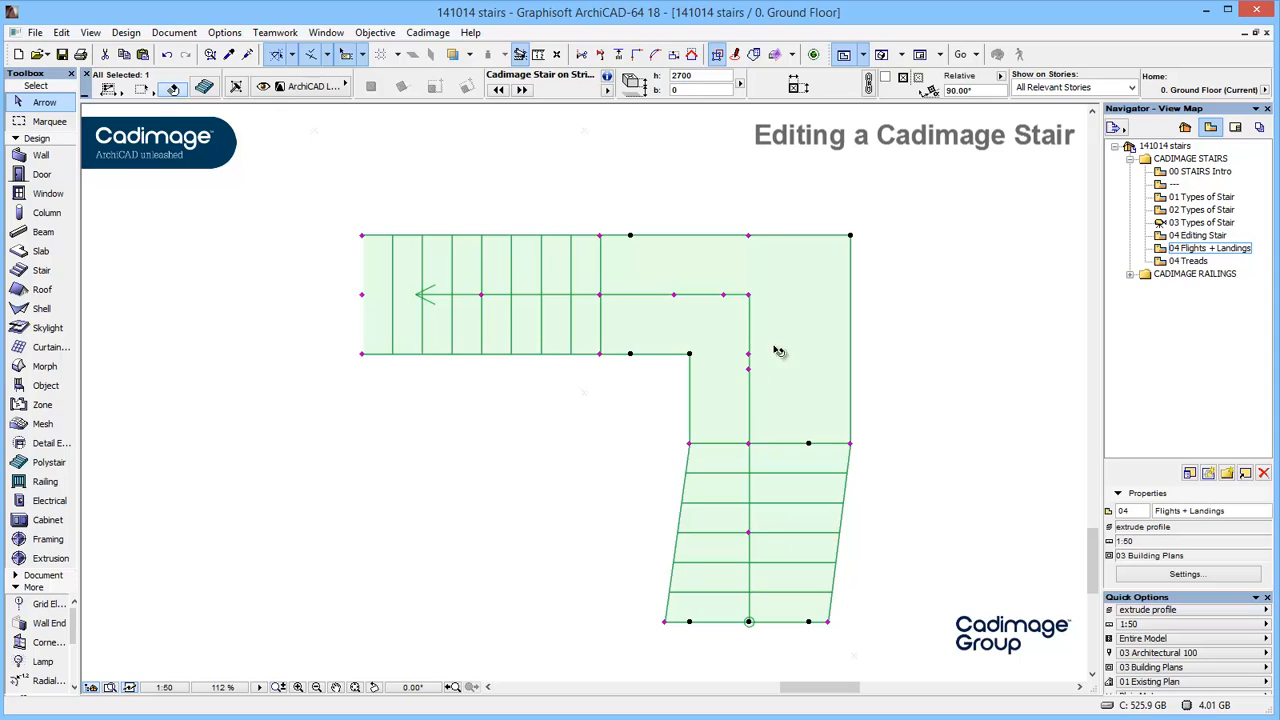
{"action": "mouse_move", "coordinate": [804, 486]}
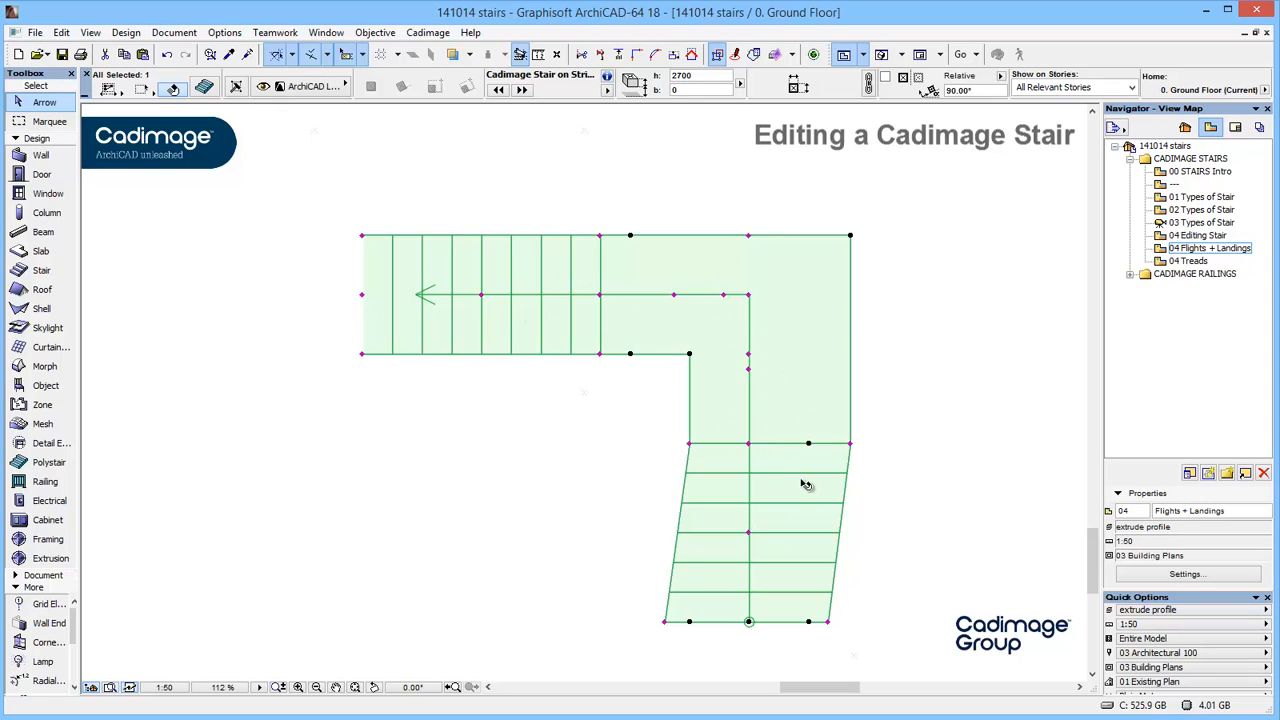
{"action": "mouse_move", "coordinate": [752, 490]}
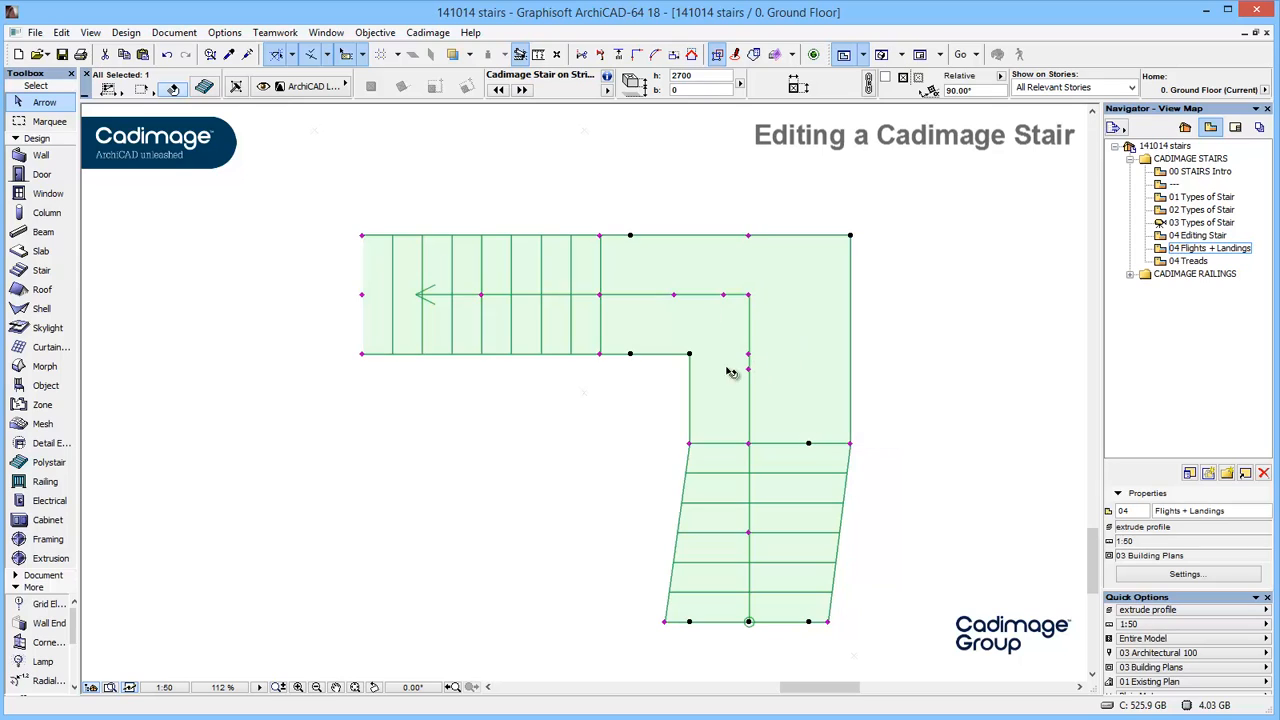
{"action": "mouse_move", "coordinate": [764, 330]}
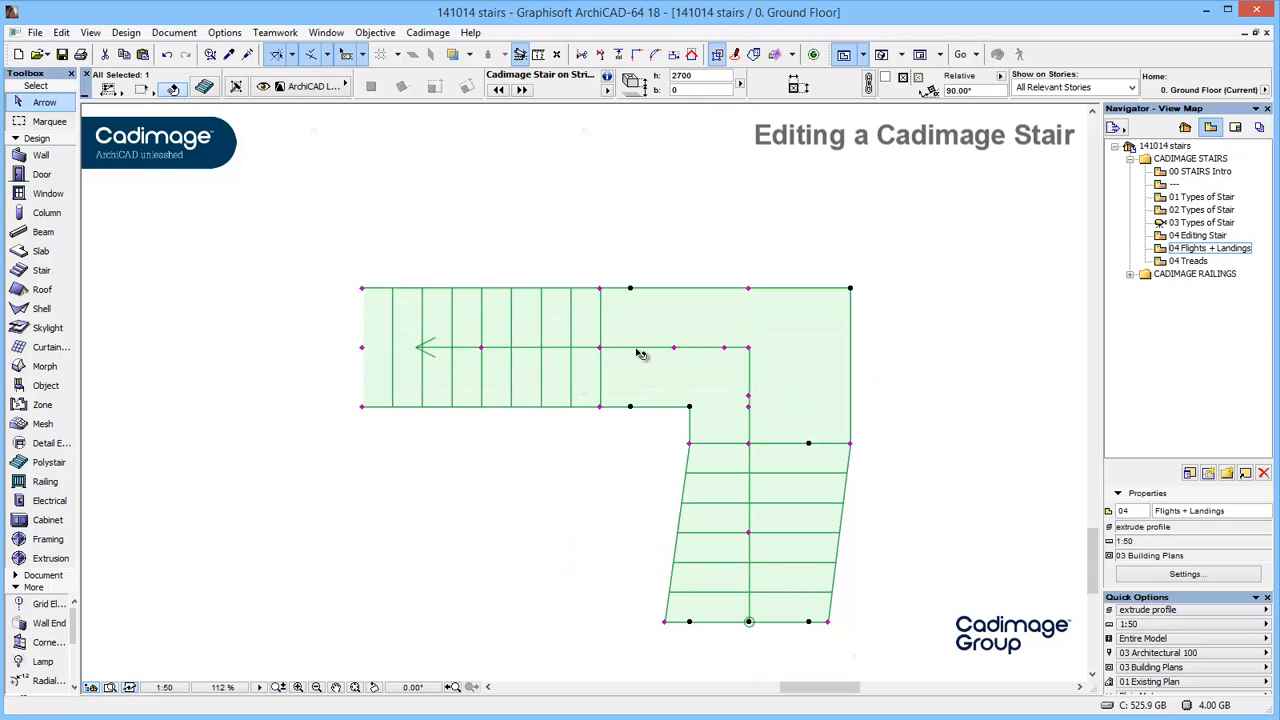
- Shorten the upper flight by repositioning its end hotspot on plan
{"action": "left_click", "coordinate": [672, 348]}
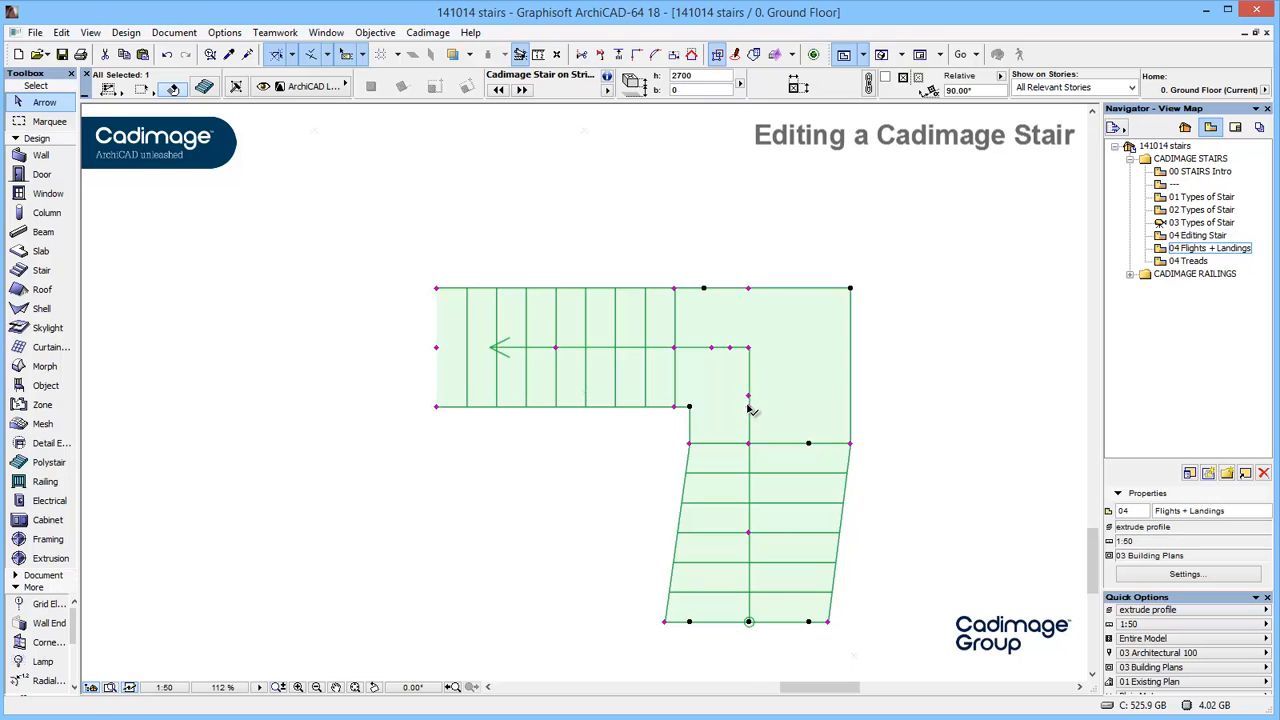
- Bend the upper flight into a curve by dragging its leg curve angle hotspot
{"action": "left_click_drag", "start_coordinate": [748, 402], "coordinate": [744, 388]}
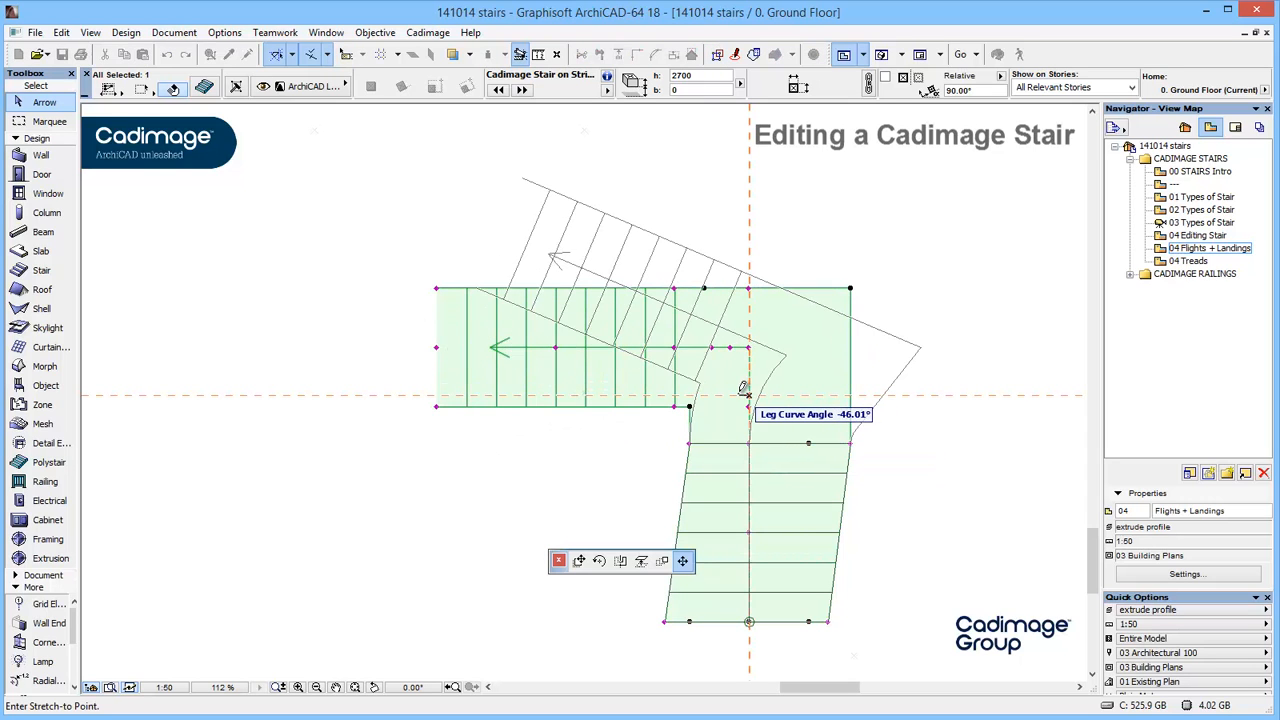
{"action": "left_click_drag", "start_coordinate": [744, 388], "coordinate": [750, 384]}
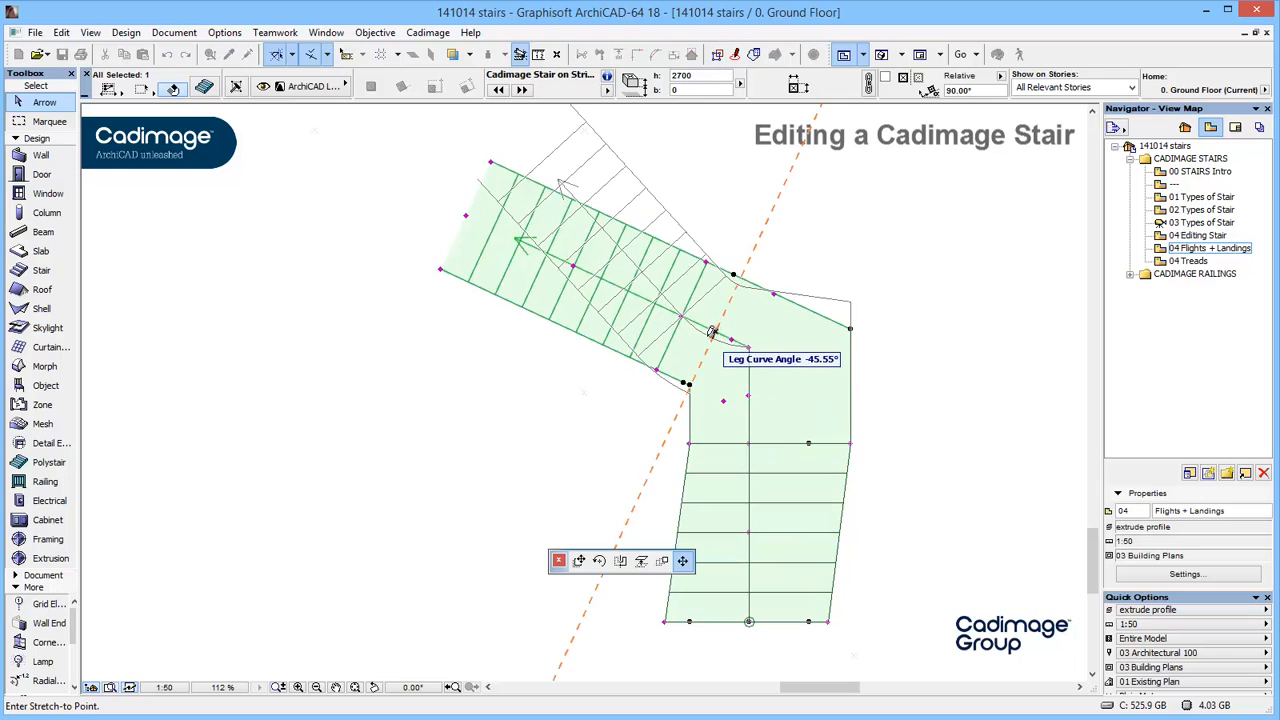
{"action": "left_click_drag", "start_coordinate": [730, 330], "coordinate": [720, 324]}
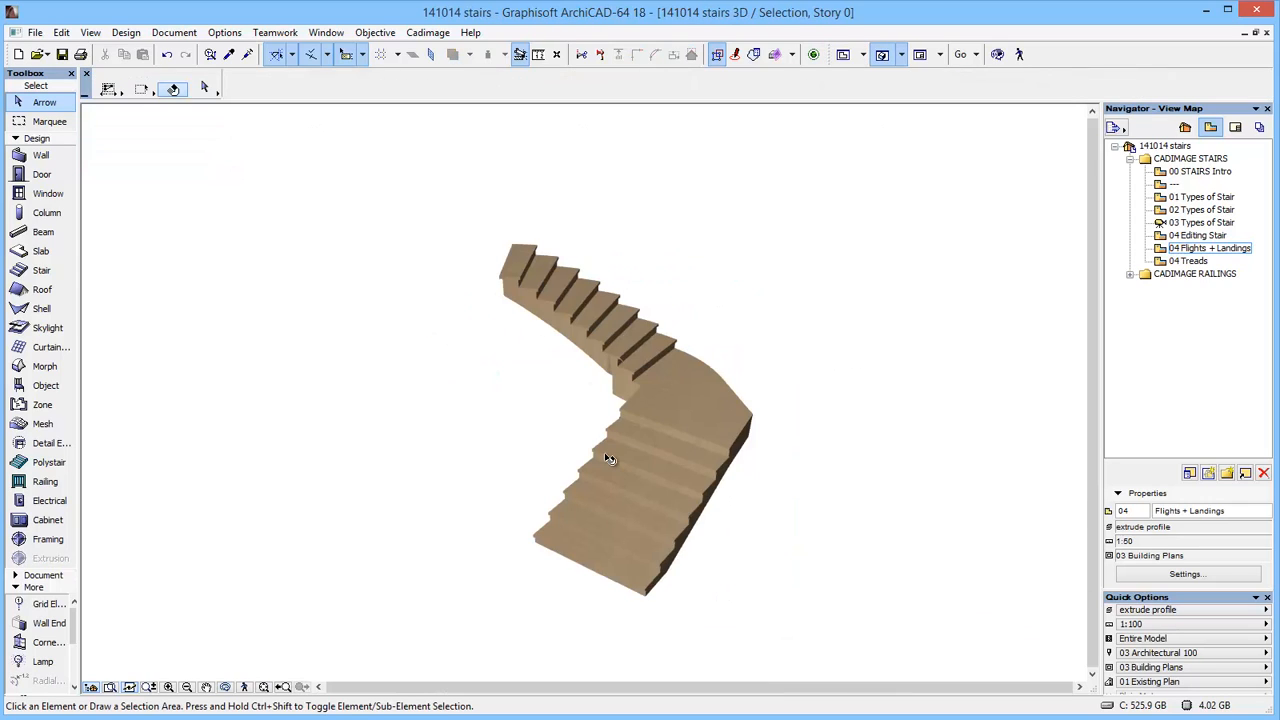
- Select the stair in 3D and return to the Ground Floor plan
{"action": "left_click", "coordinate": [628, 474]}
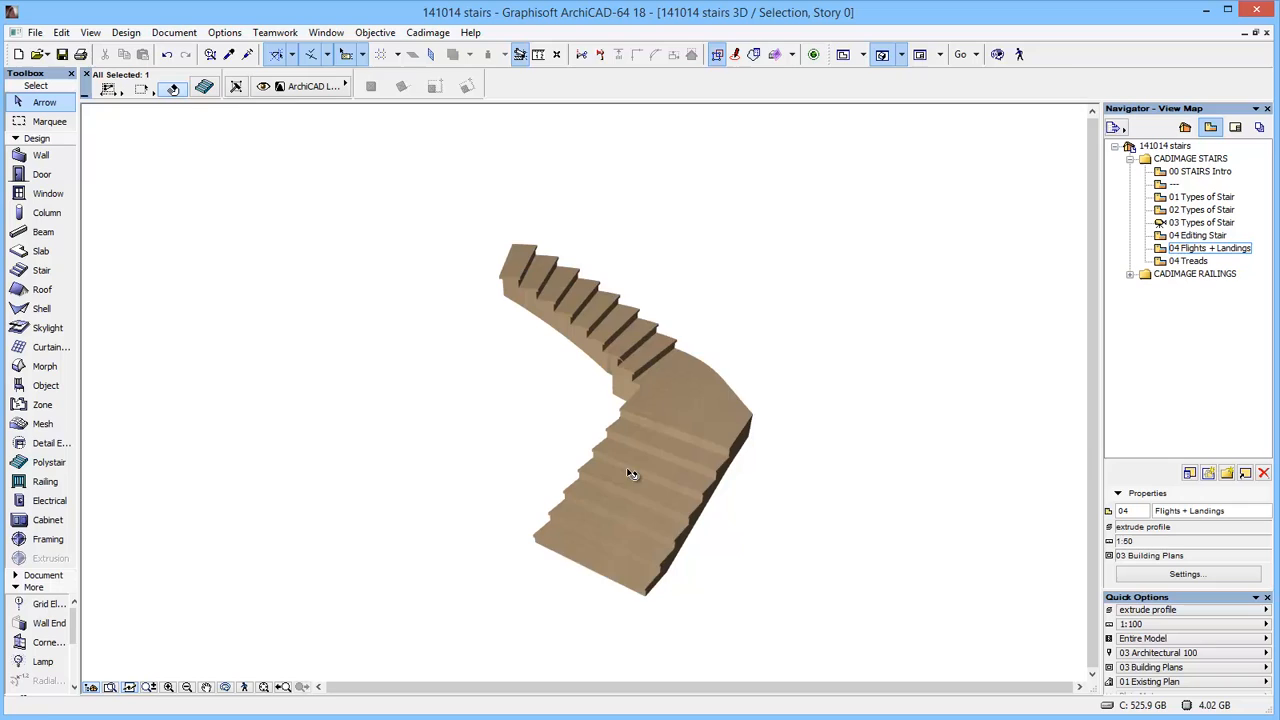
{"action": "left_click", "coordinate": [628, 476]}
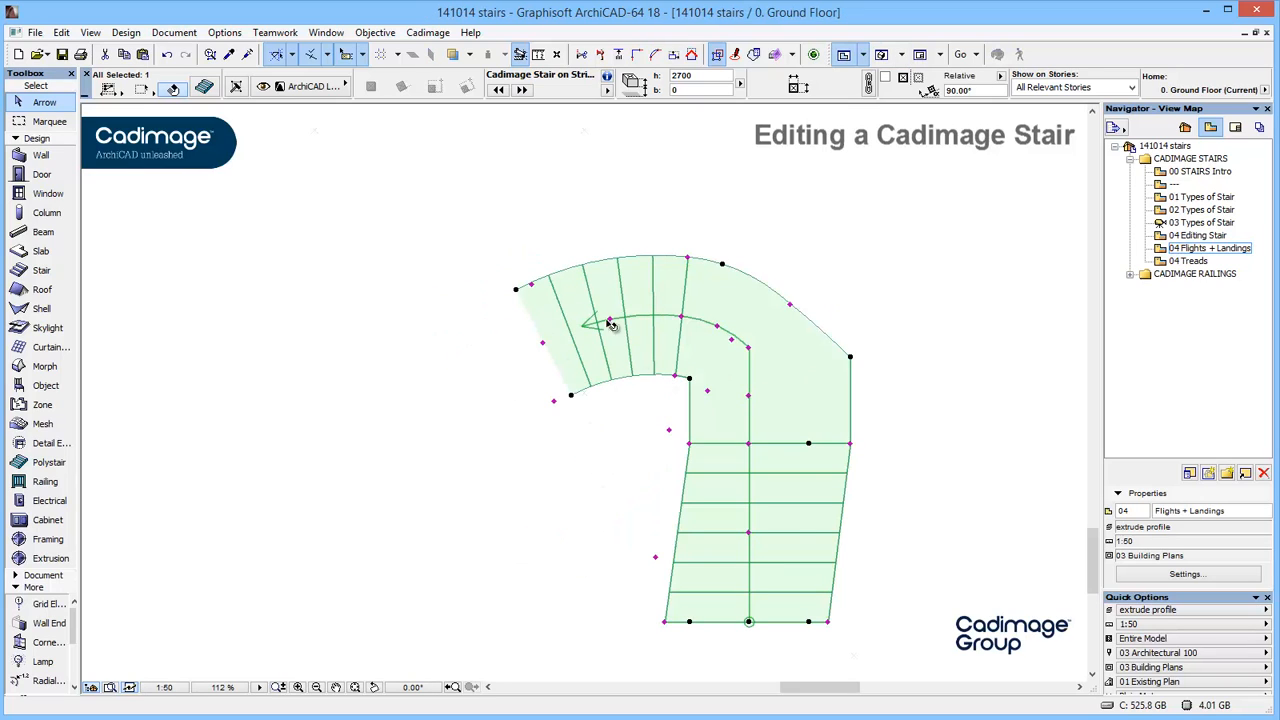
{"action": "mouse_move", "coordinate": [204, 84]}
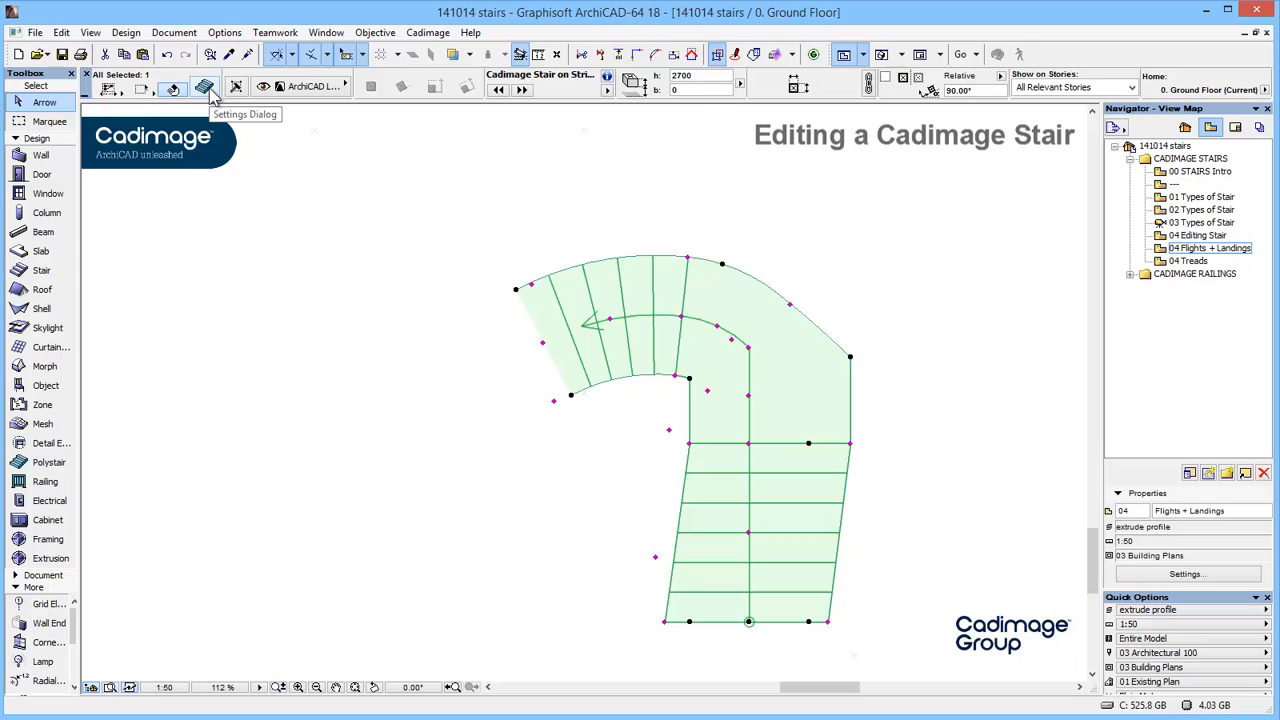
- In the stair's Selection Settings, set leg 4 under Flights & Landings to length 900
{"action": "left_click", "coordinate": [204, 86]}
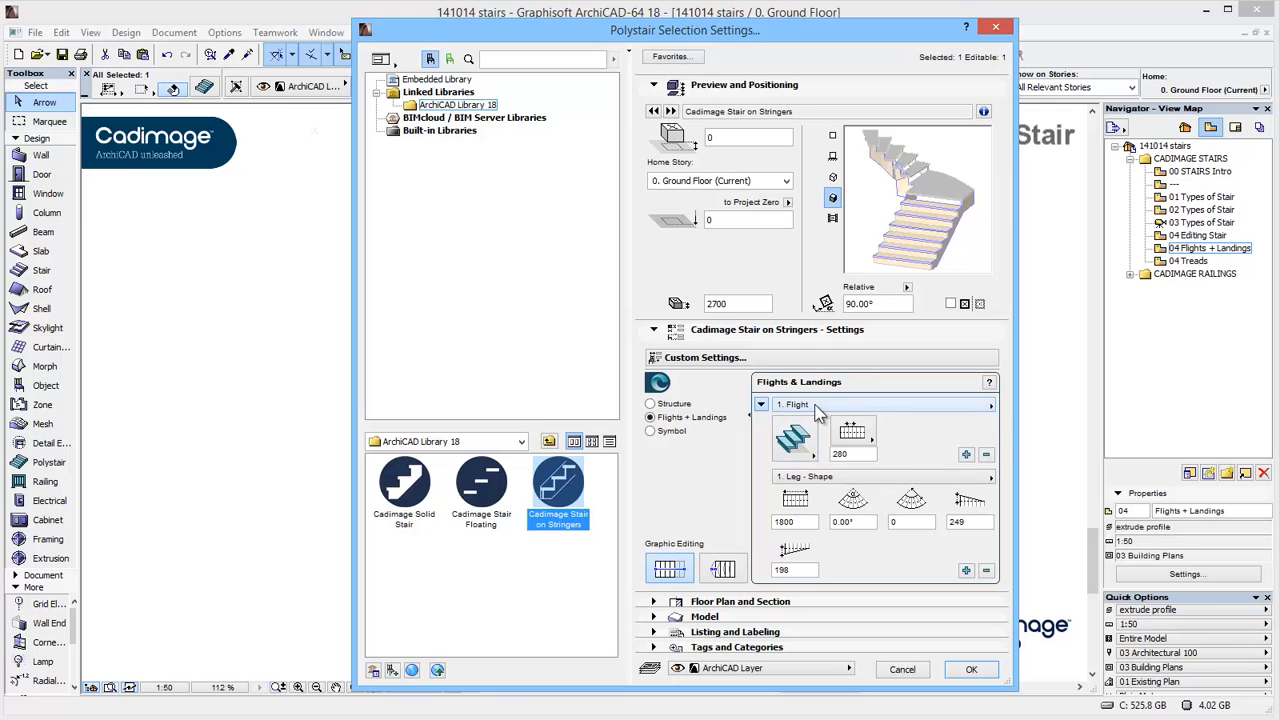
{"action": "left_click", "coordinate": [988, 404]}
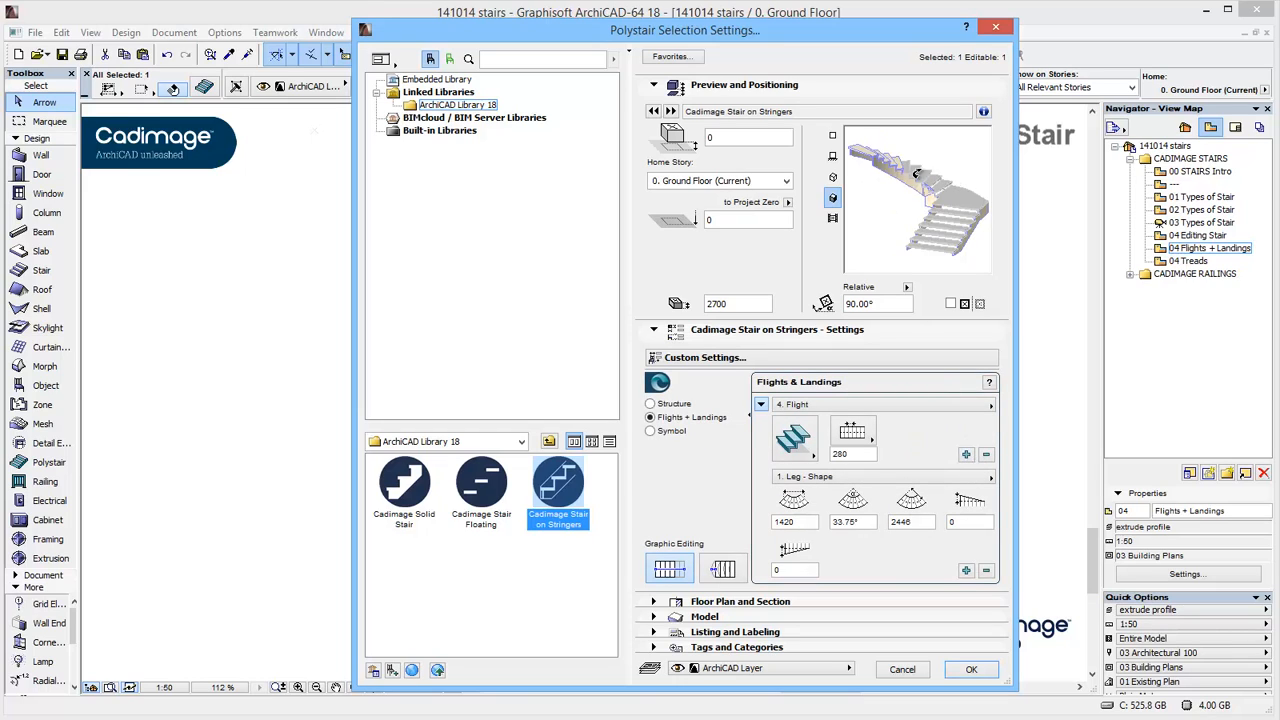
{"action": "left_click", "coordinate": [796, 436]}
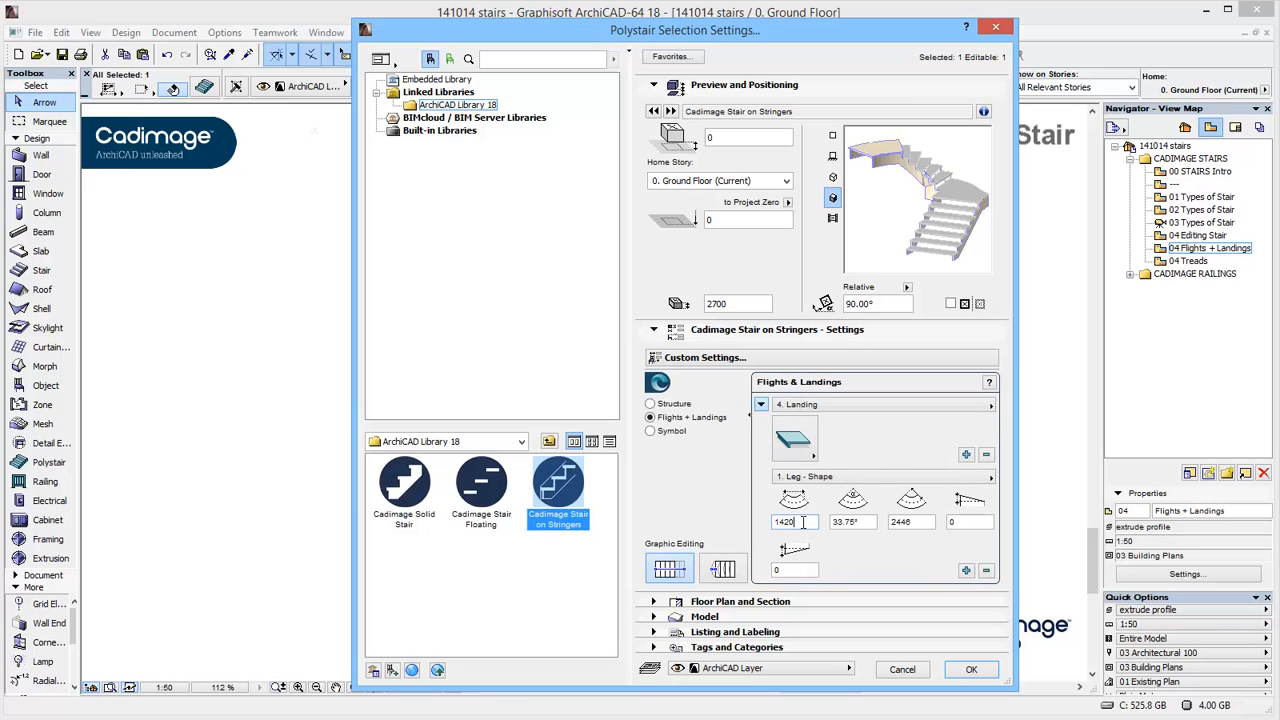
{"action": "type", "text": "900"}
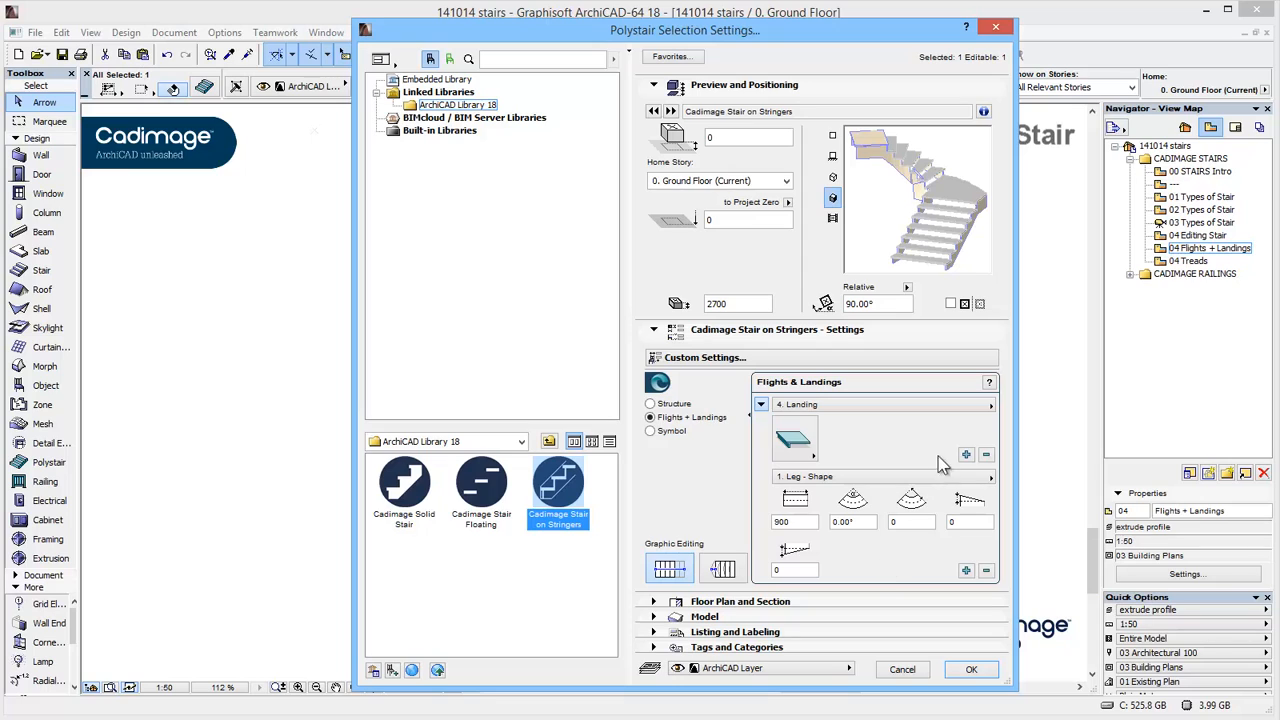
- Add a landing and an extra flight after leg 4 and confirm with OK
{"action": "left_click", "coordinate": [966, 456]}
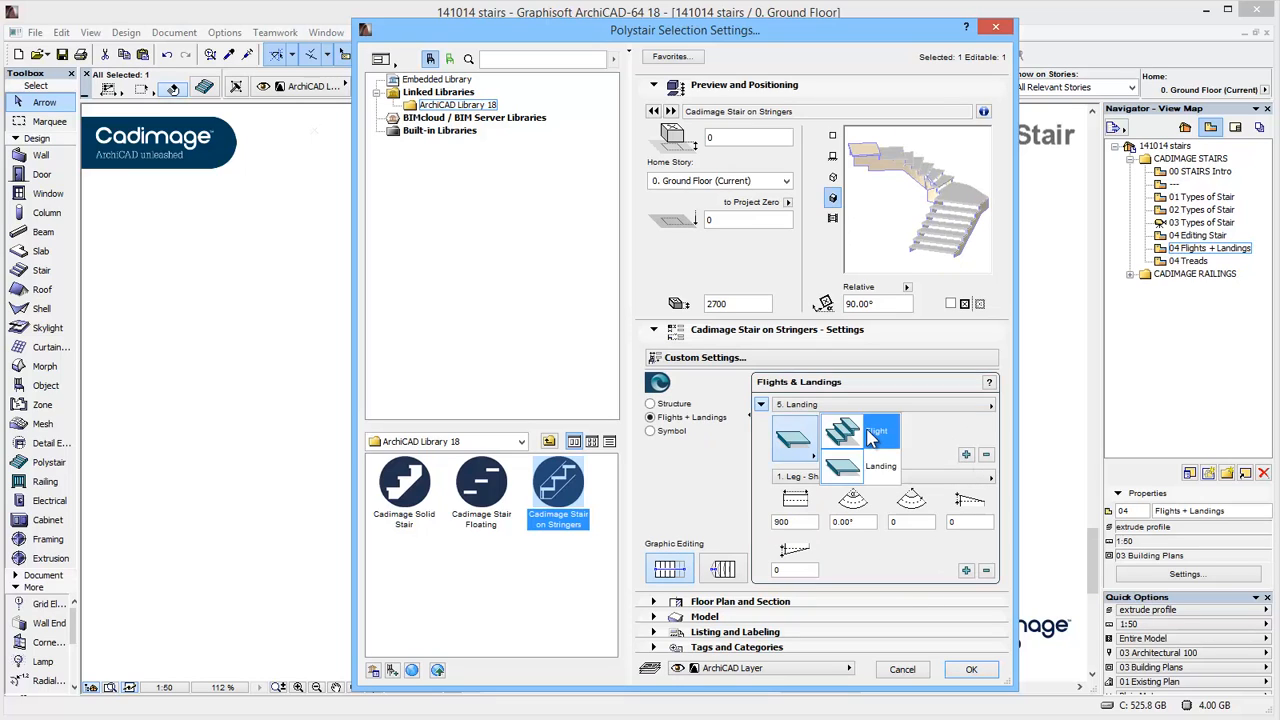
{"action": "left_click", "coordinate": [876, 430]}
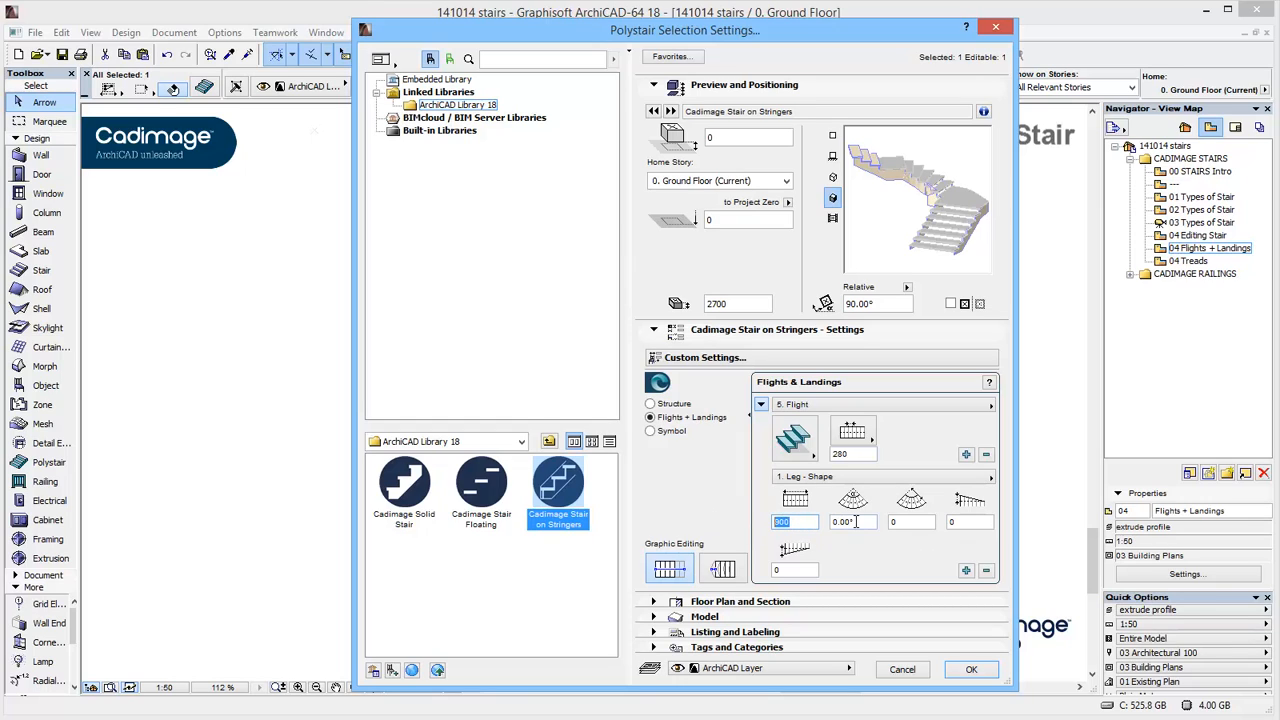
{"action": "mouse_move", "coordinate": [910, 504]}
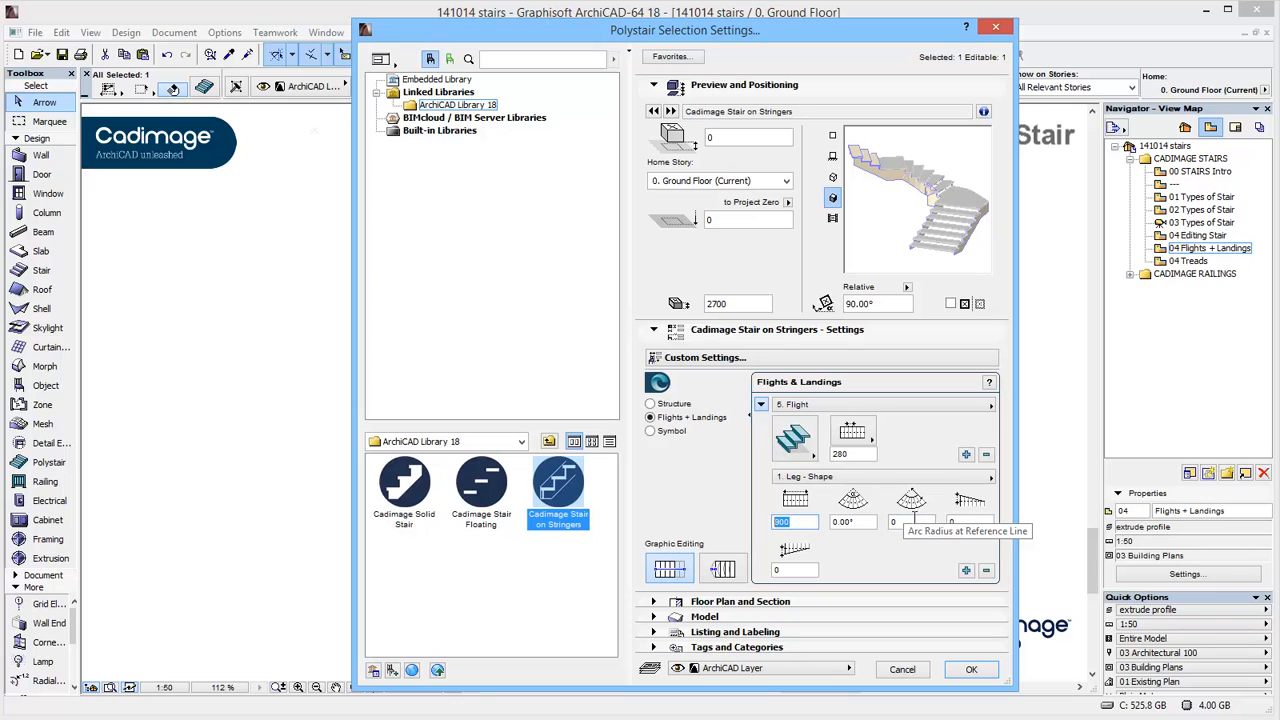
{"action": "mouse_move", "coordinate": [830, 510]}
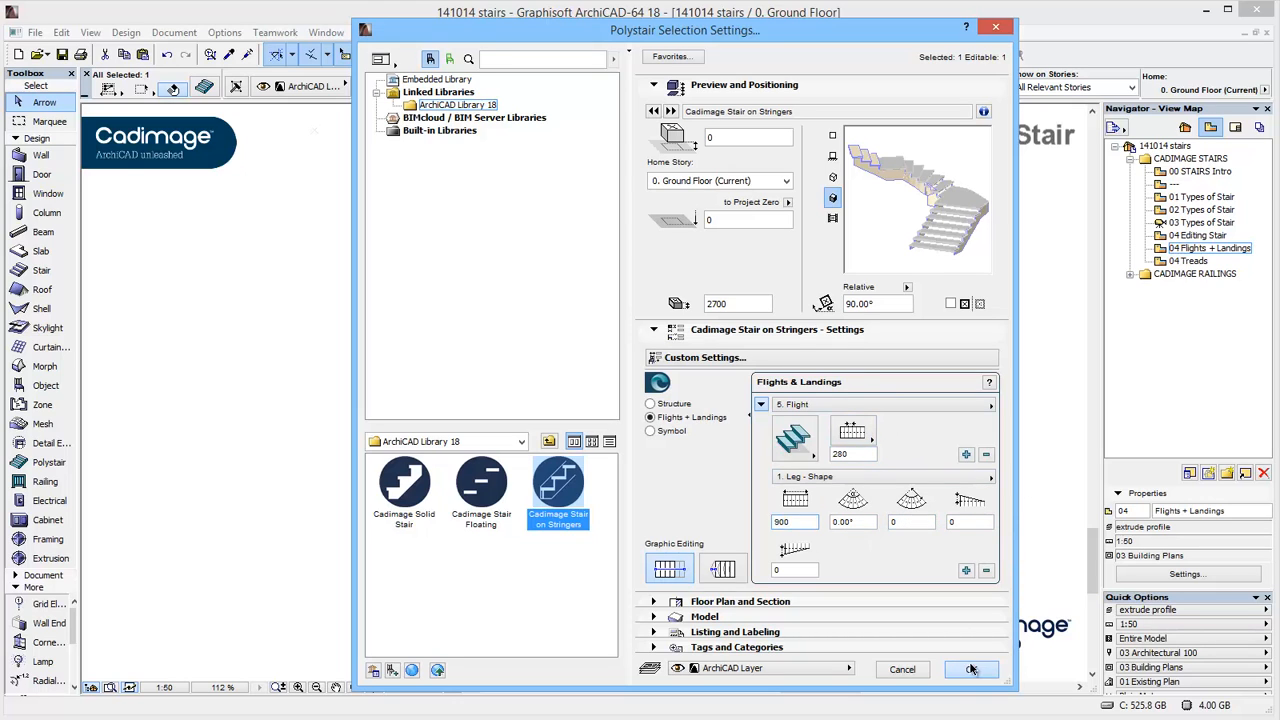
{"action": "left_click", "coordinate": [966, 668]}
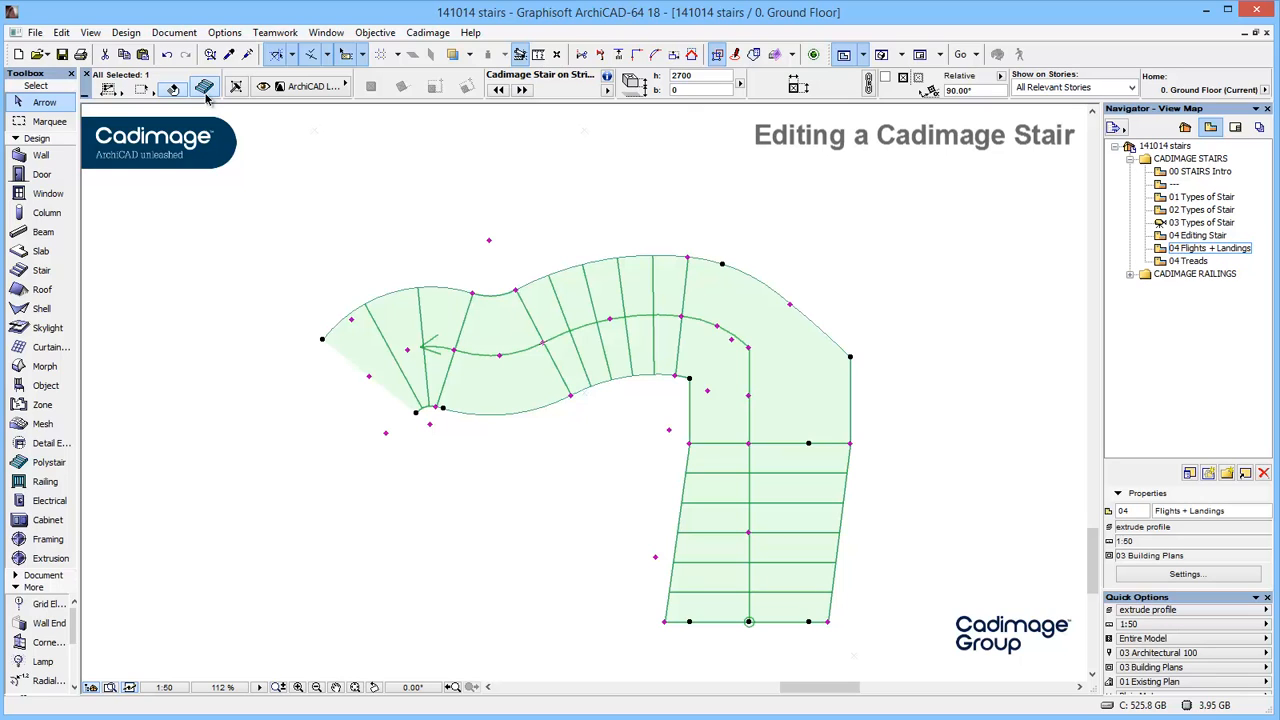
- Enable the second Graphic Editing option so hotspots appear on every tread of the stair
{"action": "left_click", "coordinate": [204, 86]}
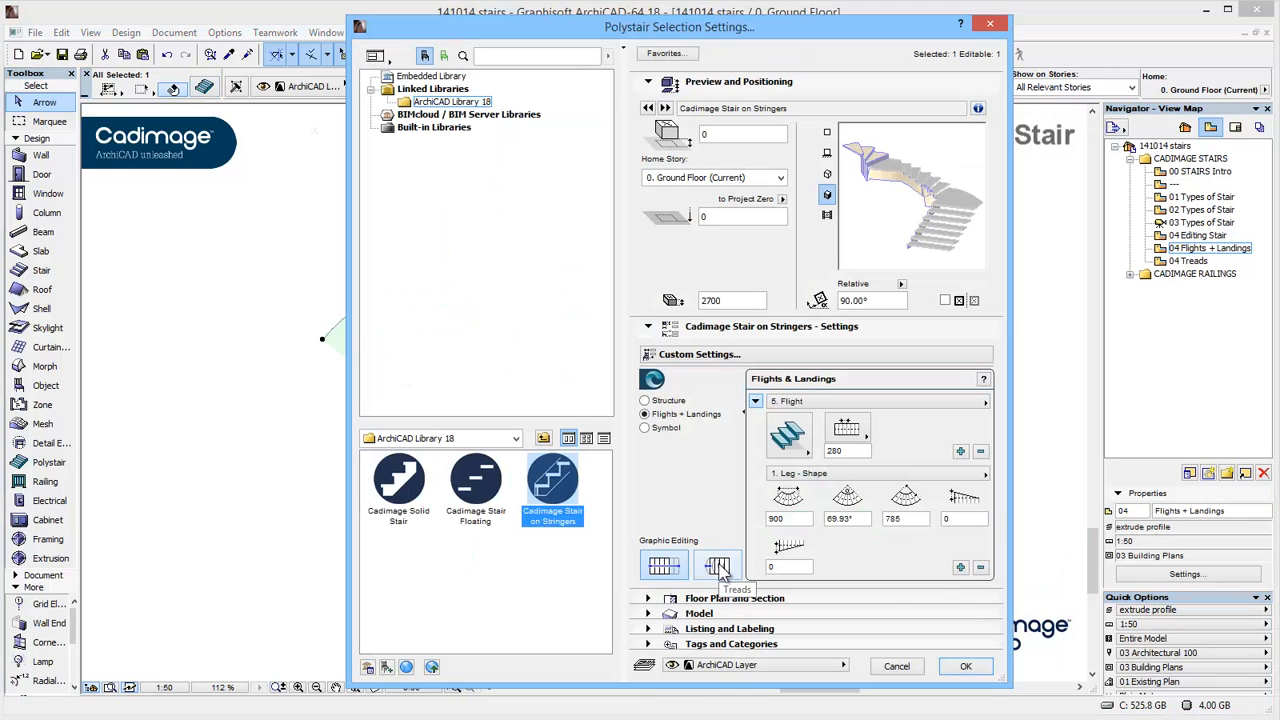
{"action": "left_click", "coordinate": [966, 666]}
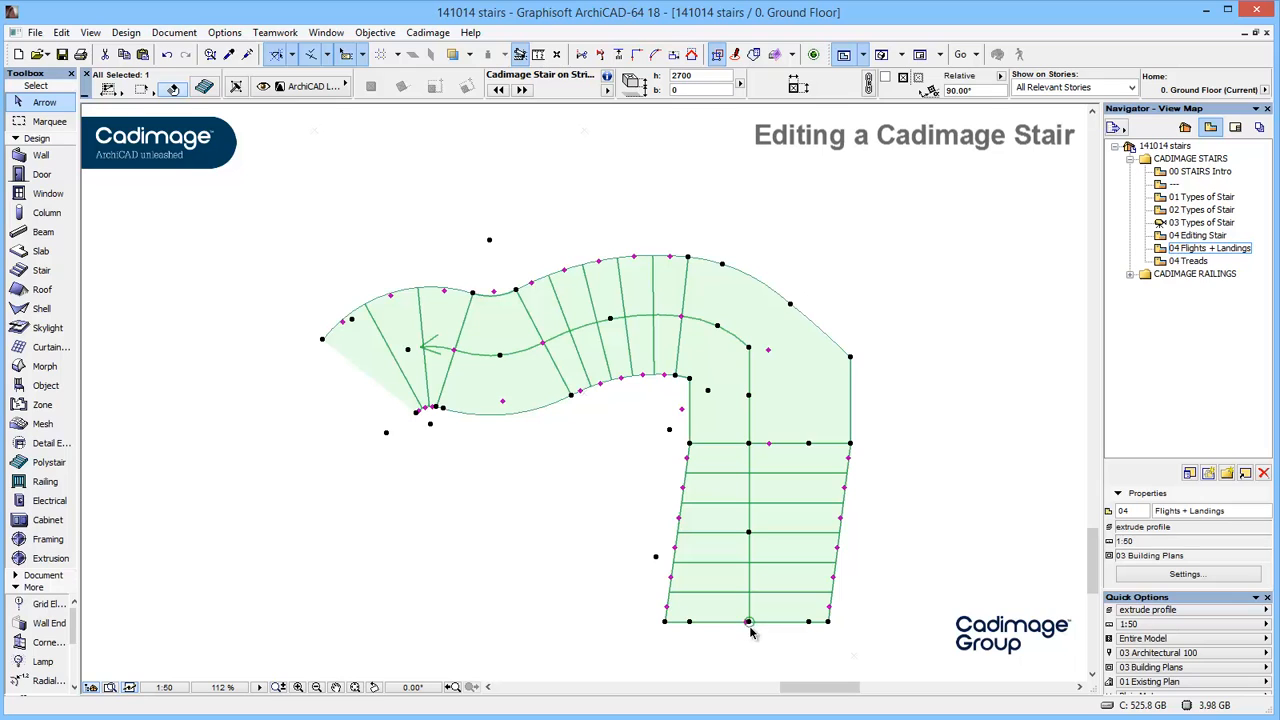